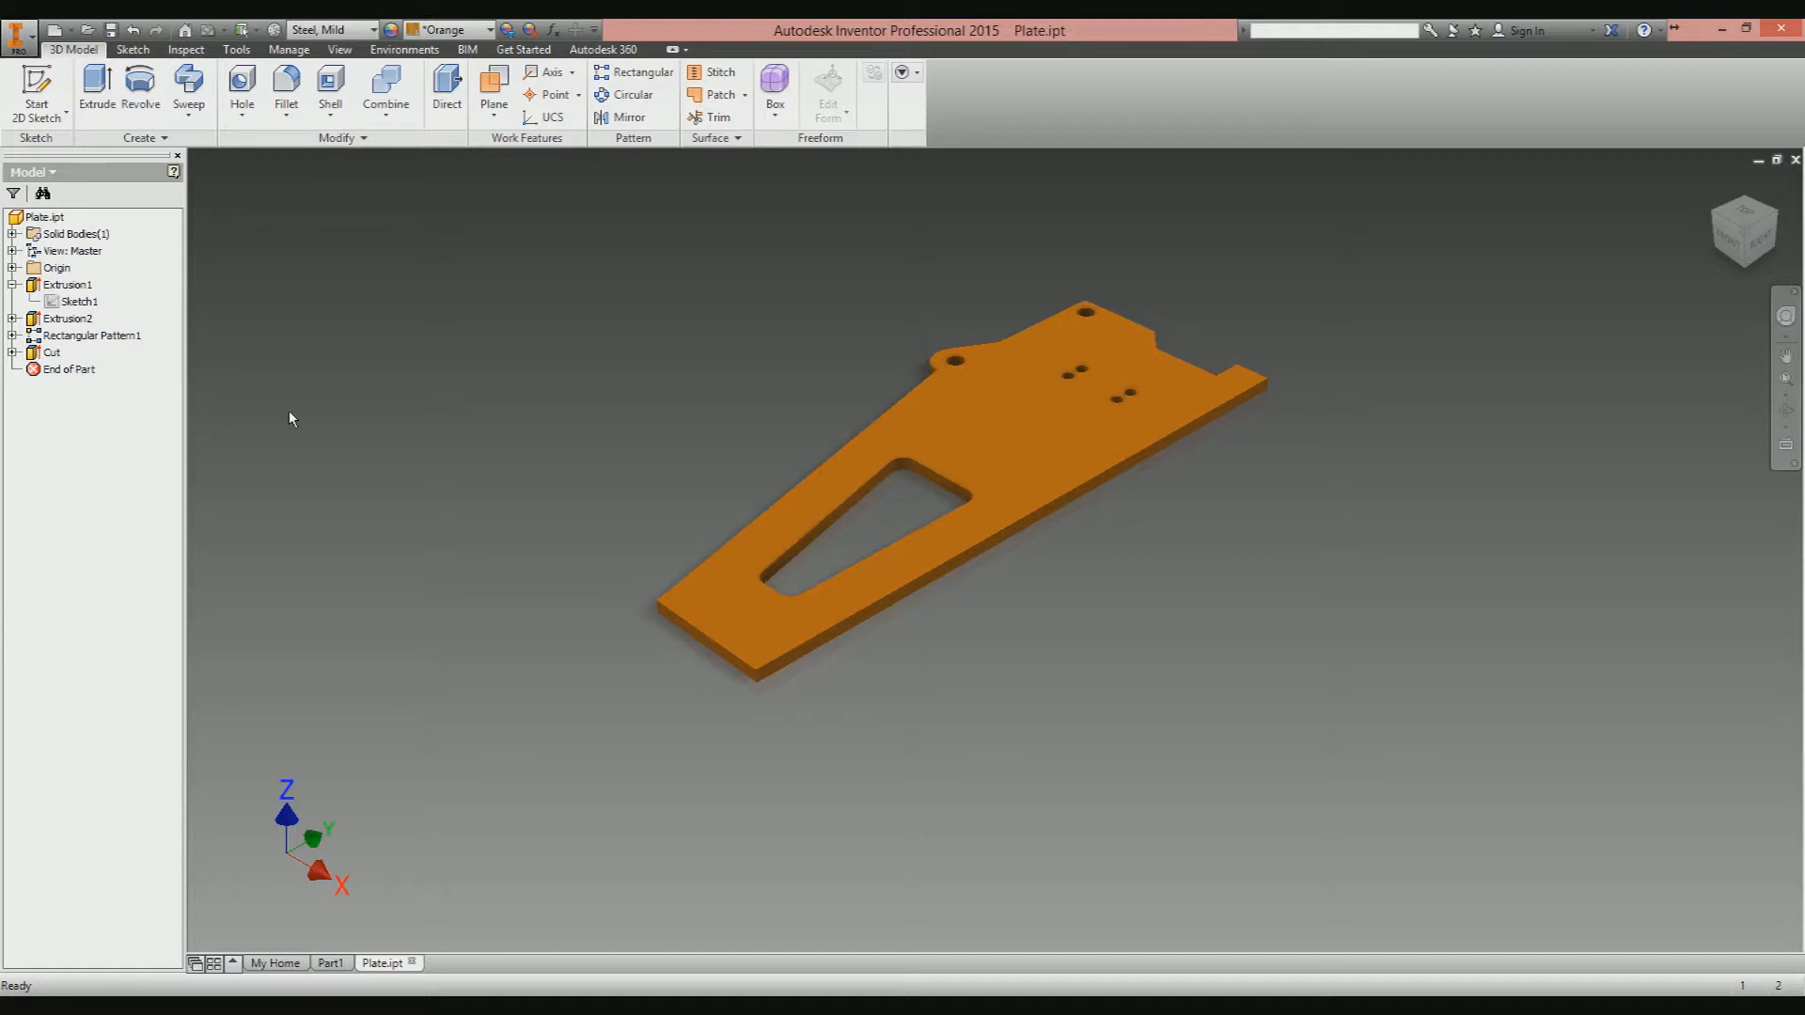
mouse_move(463, 732)
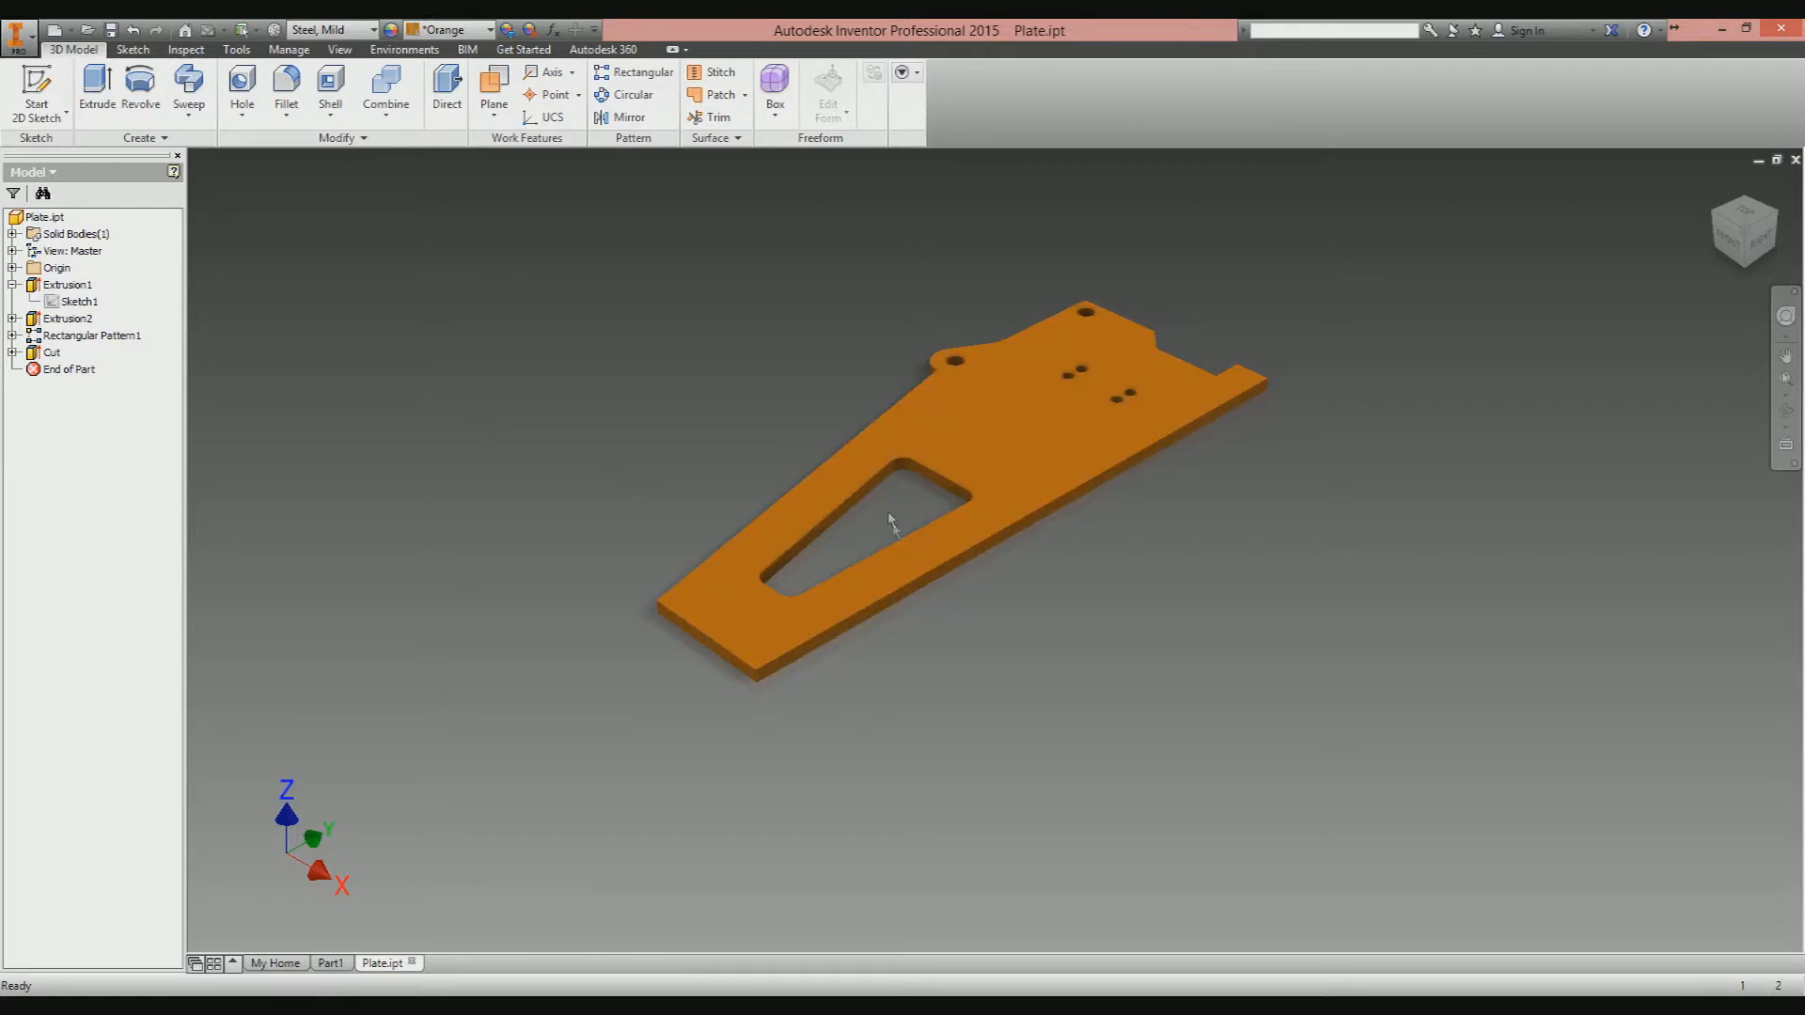
Rename Extrusion1 to 'Plate' in the Model browser, then select the Cut feature.
left_click(61, 284)
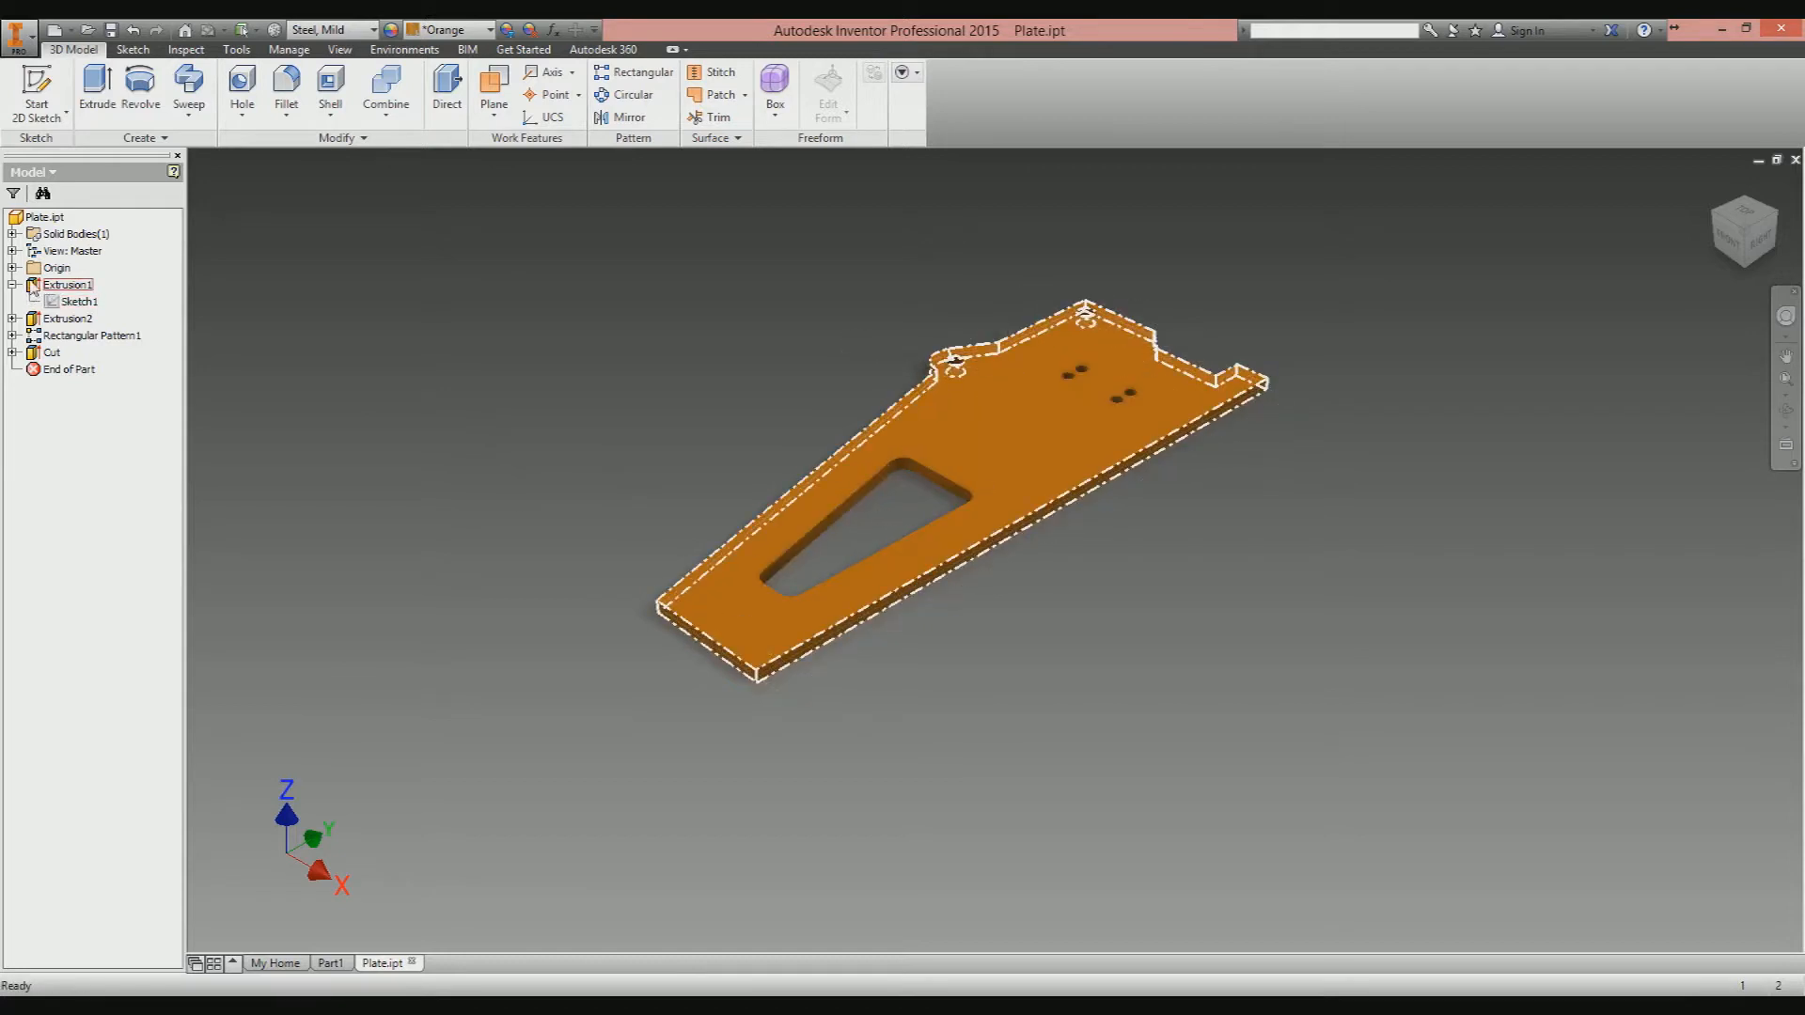
left_click(67, 284)
type("Plate")
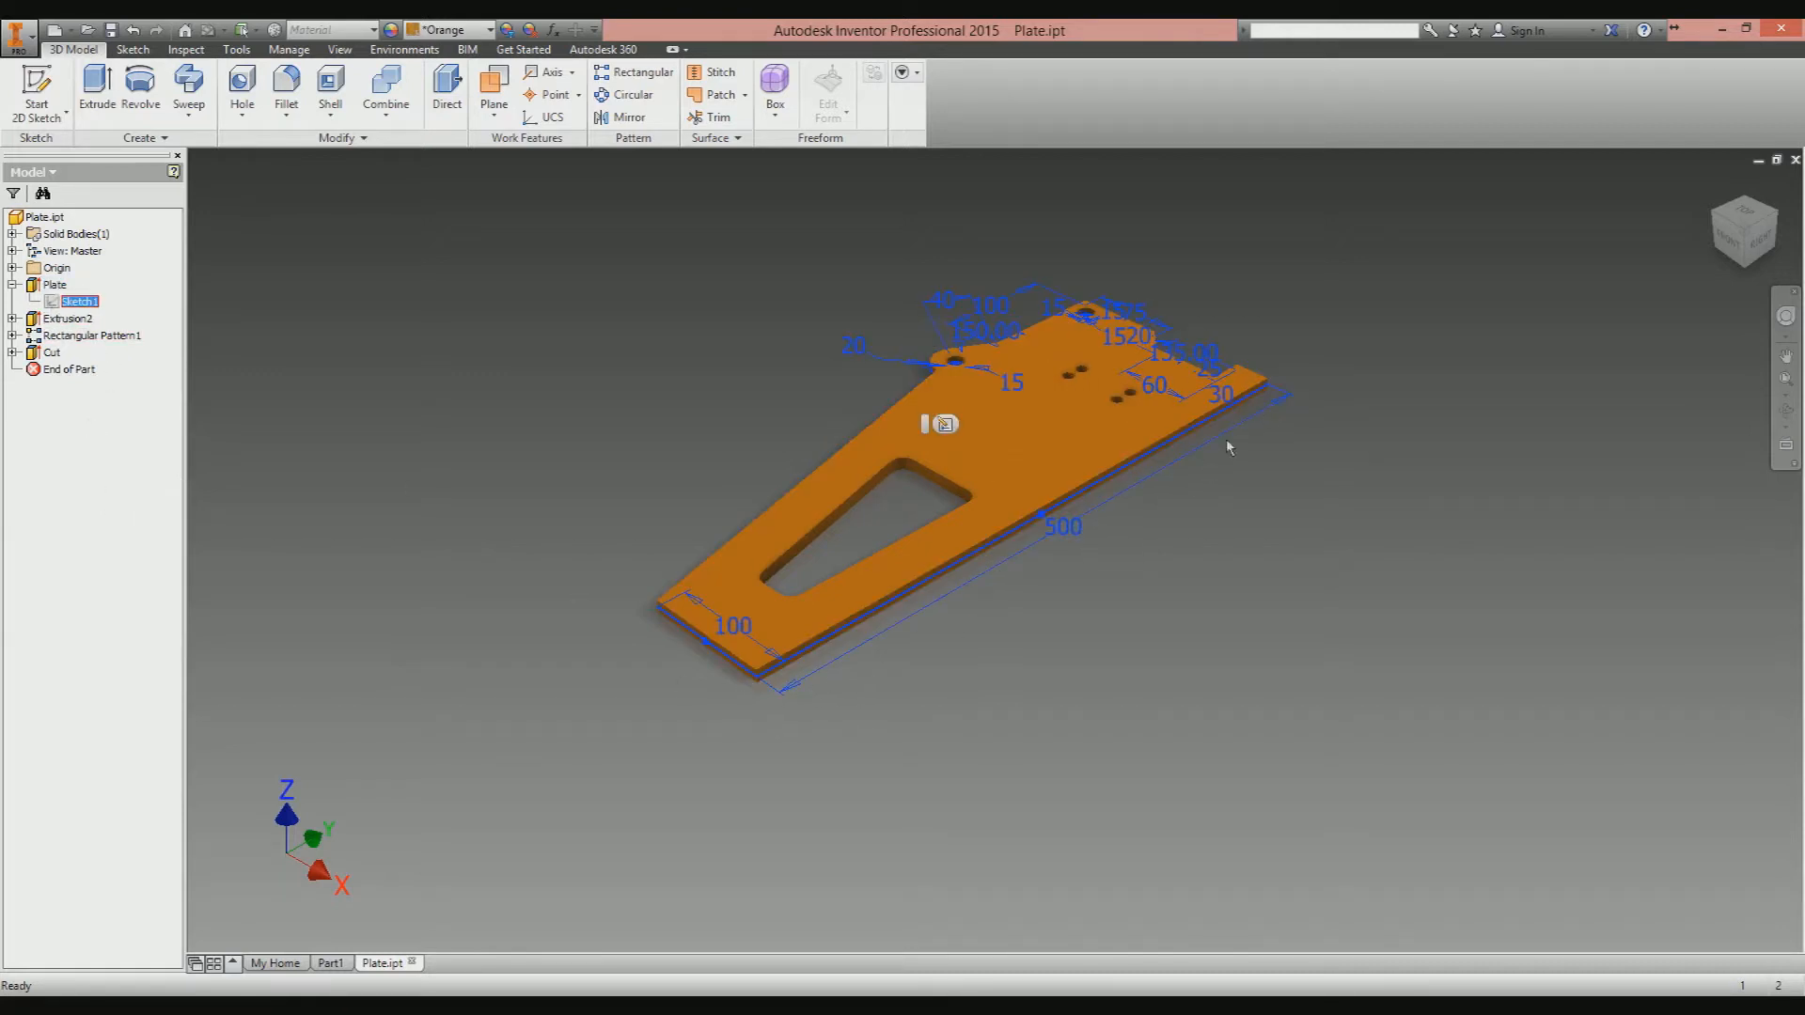
left_click(50, 352)
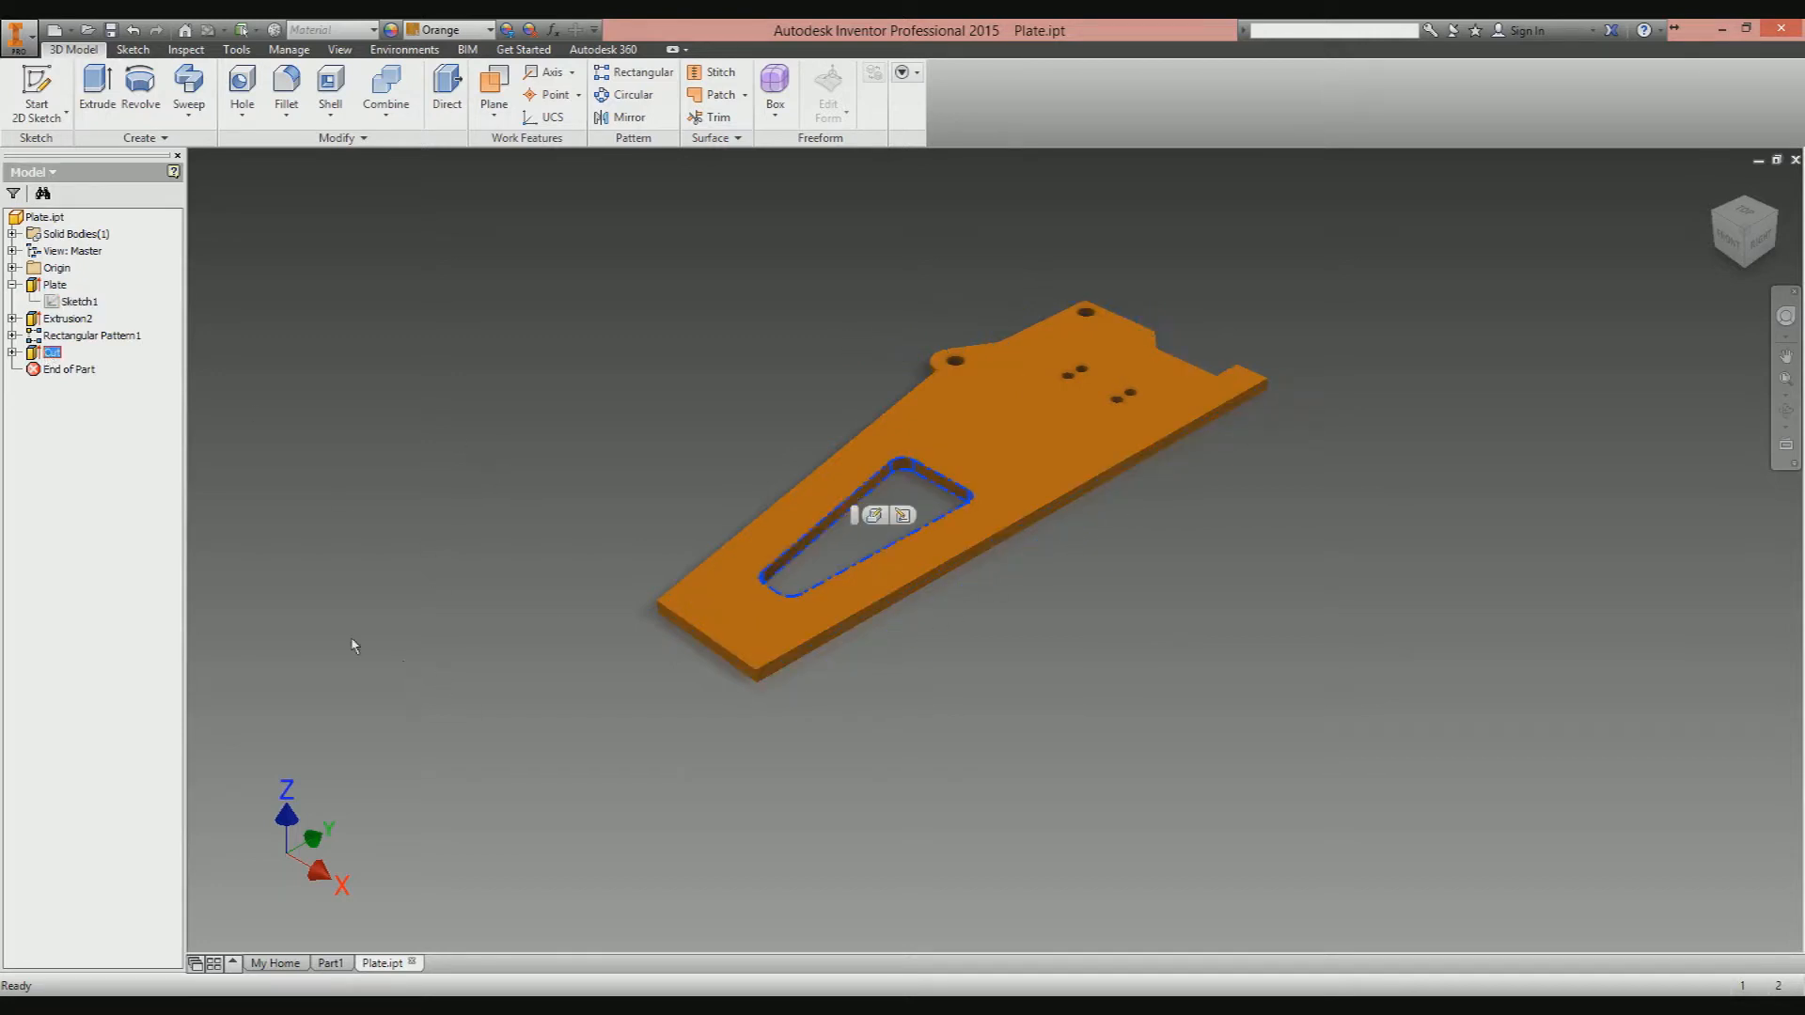
mouse_move(482, 532)
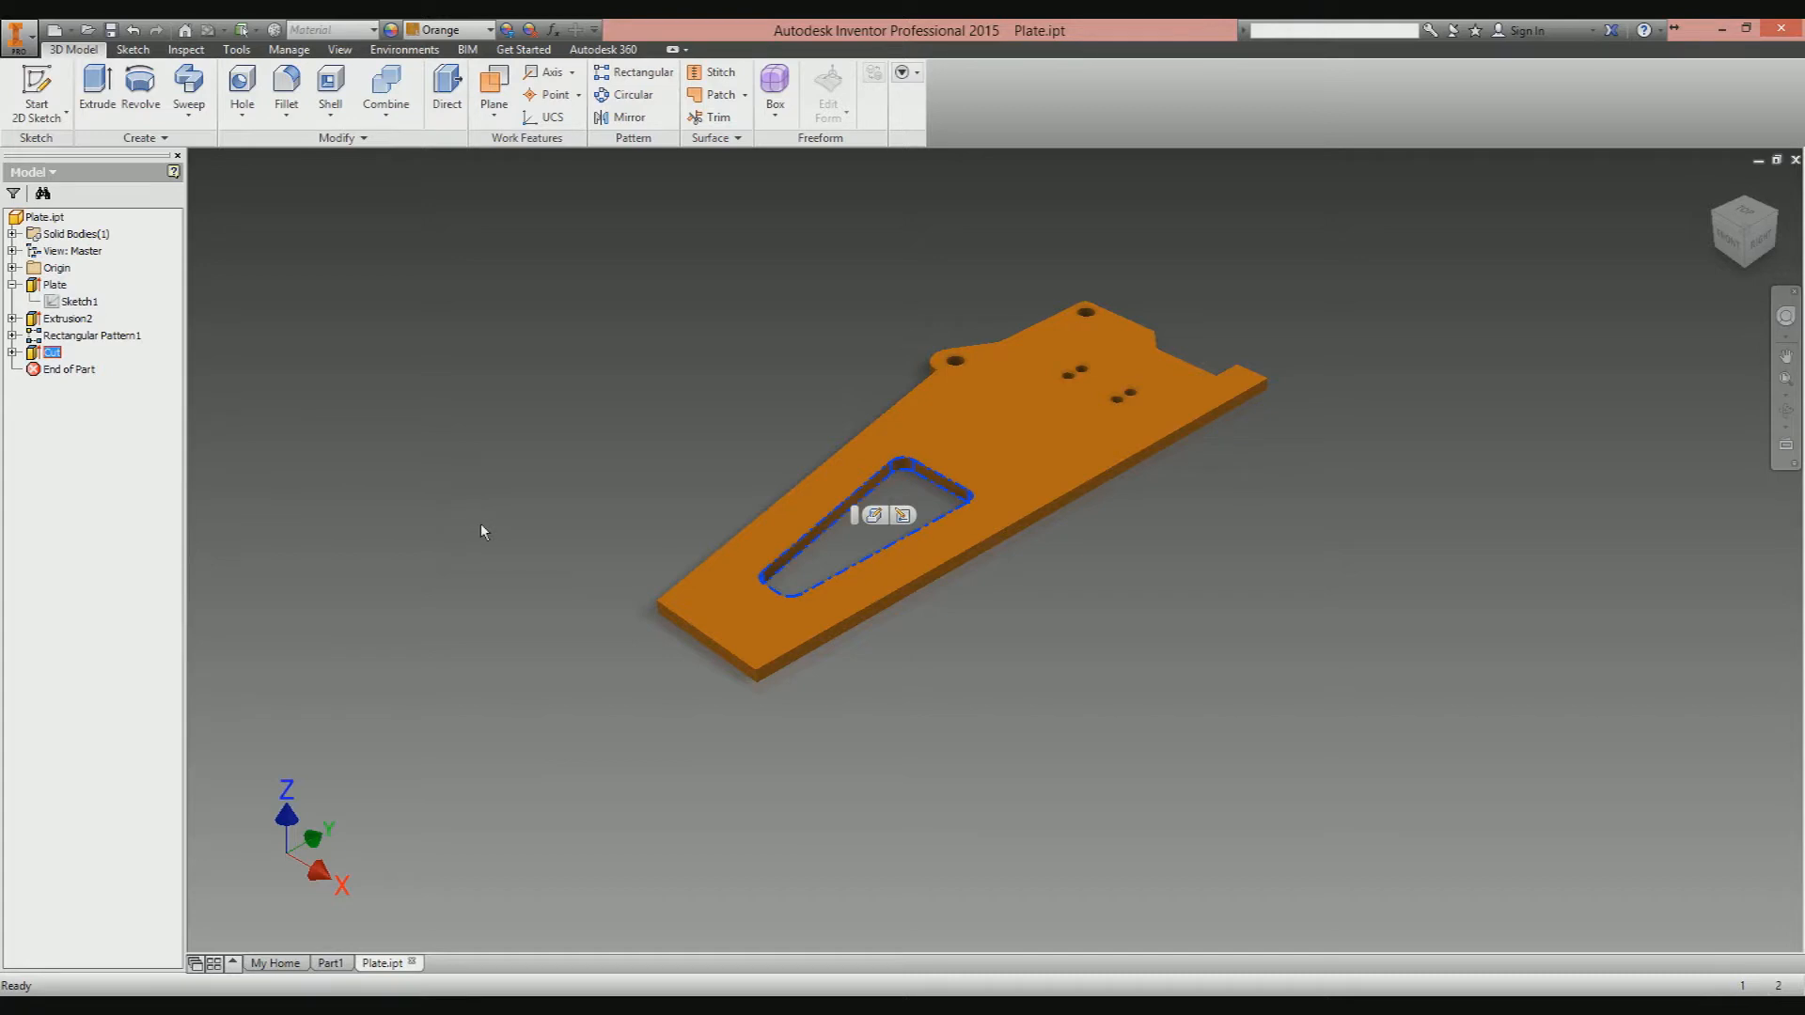
mouse_move(434, 354)
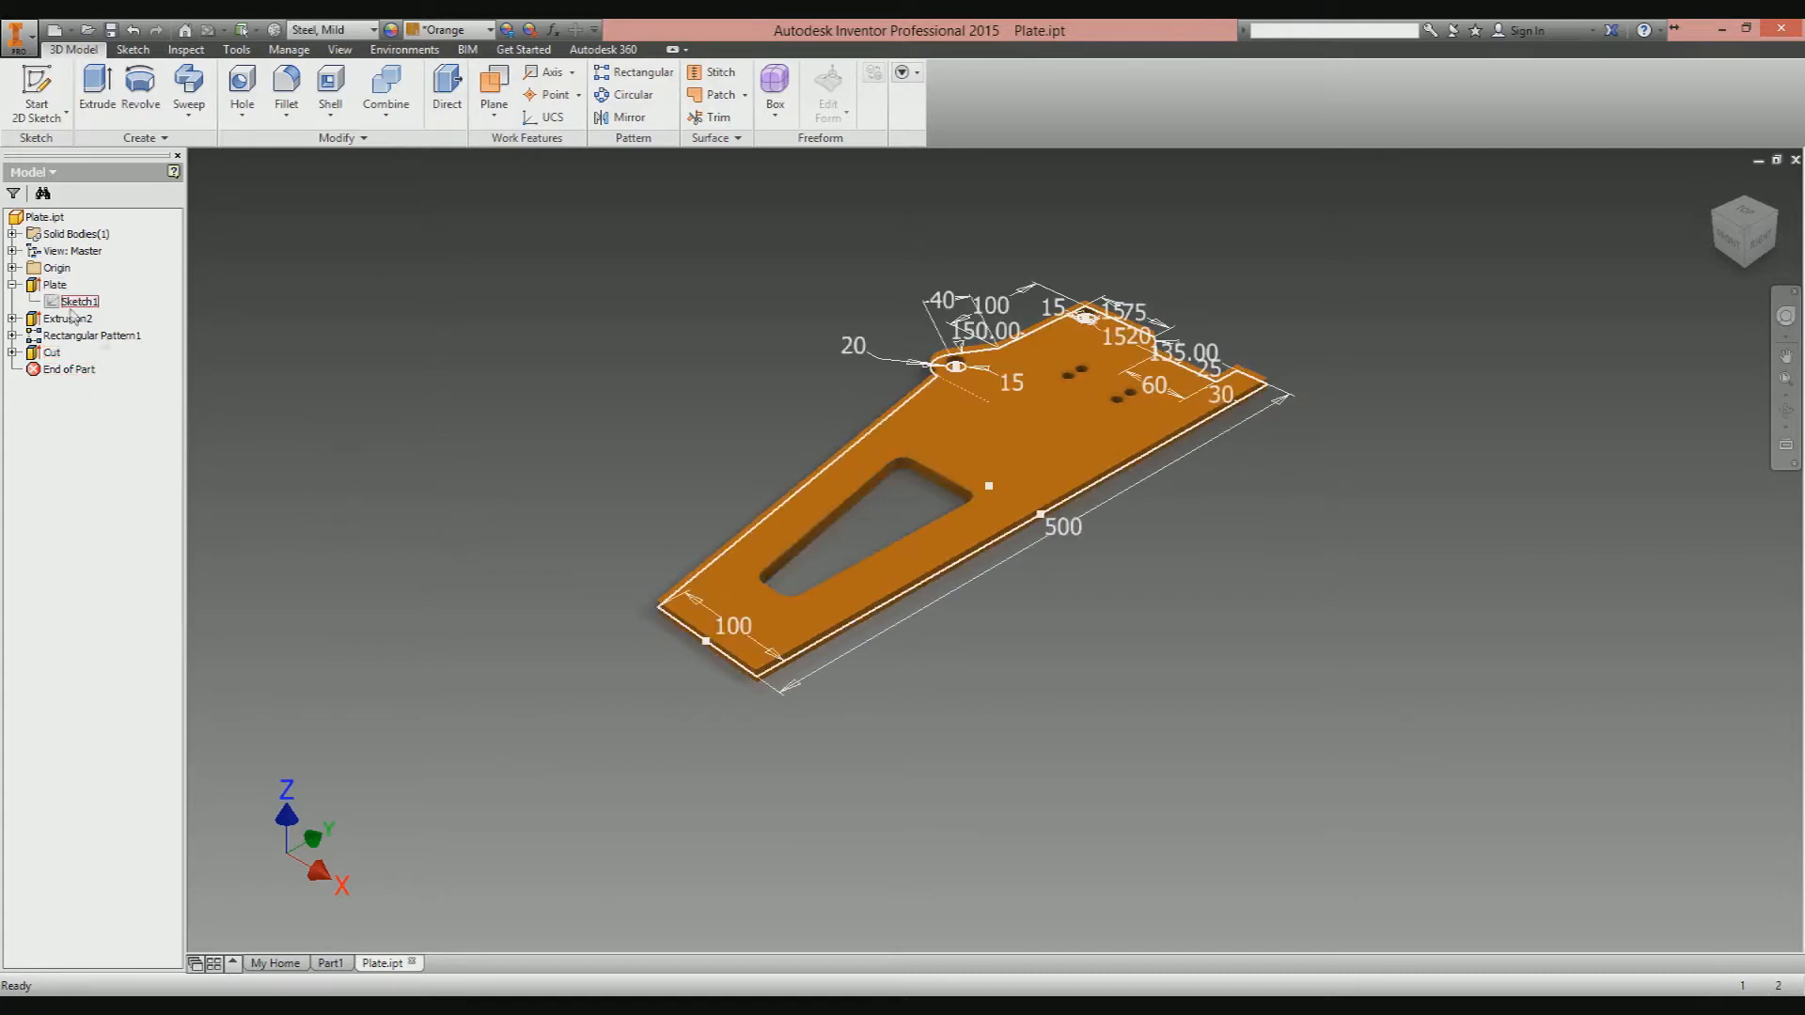
left_click(76, 301)
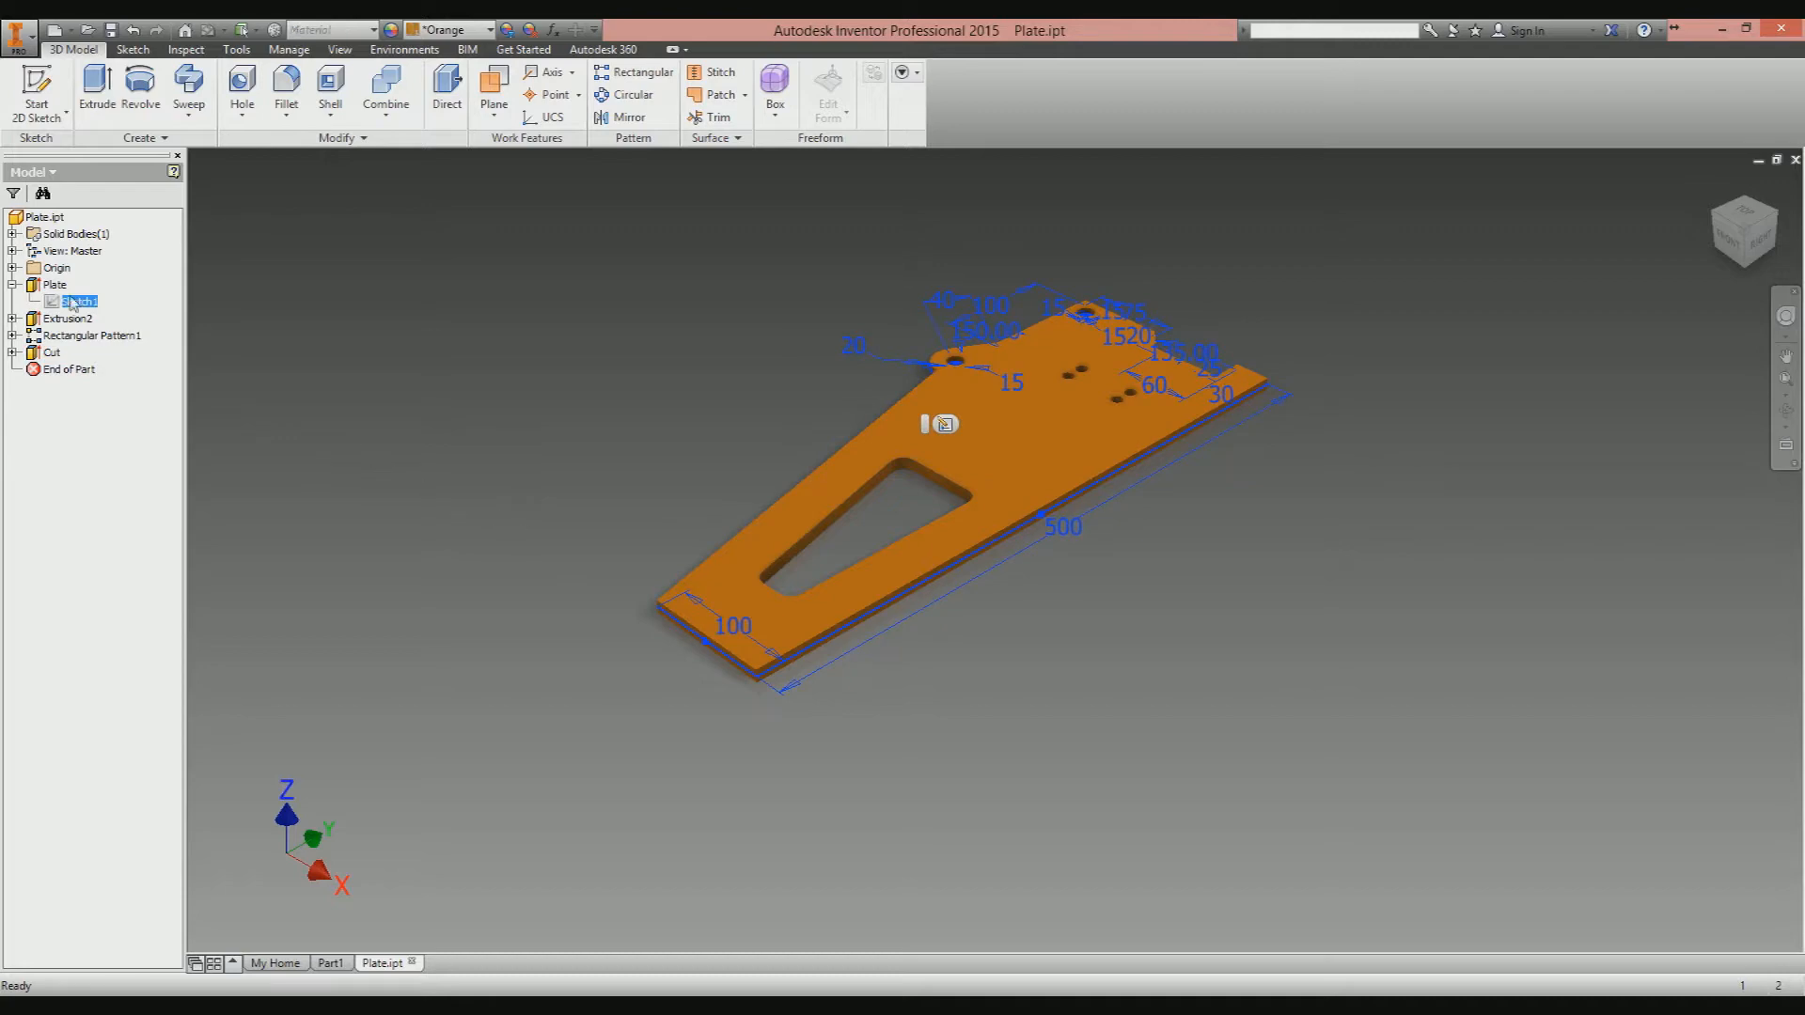
double_click(77, 301)
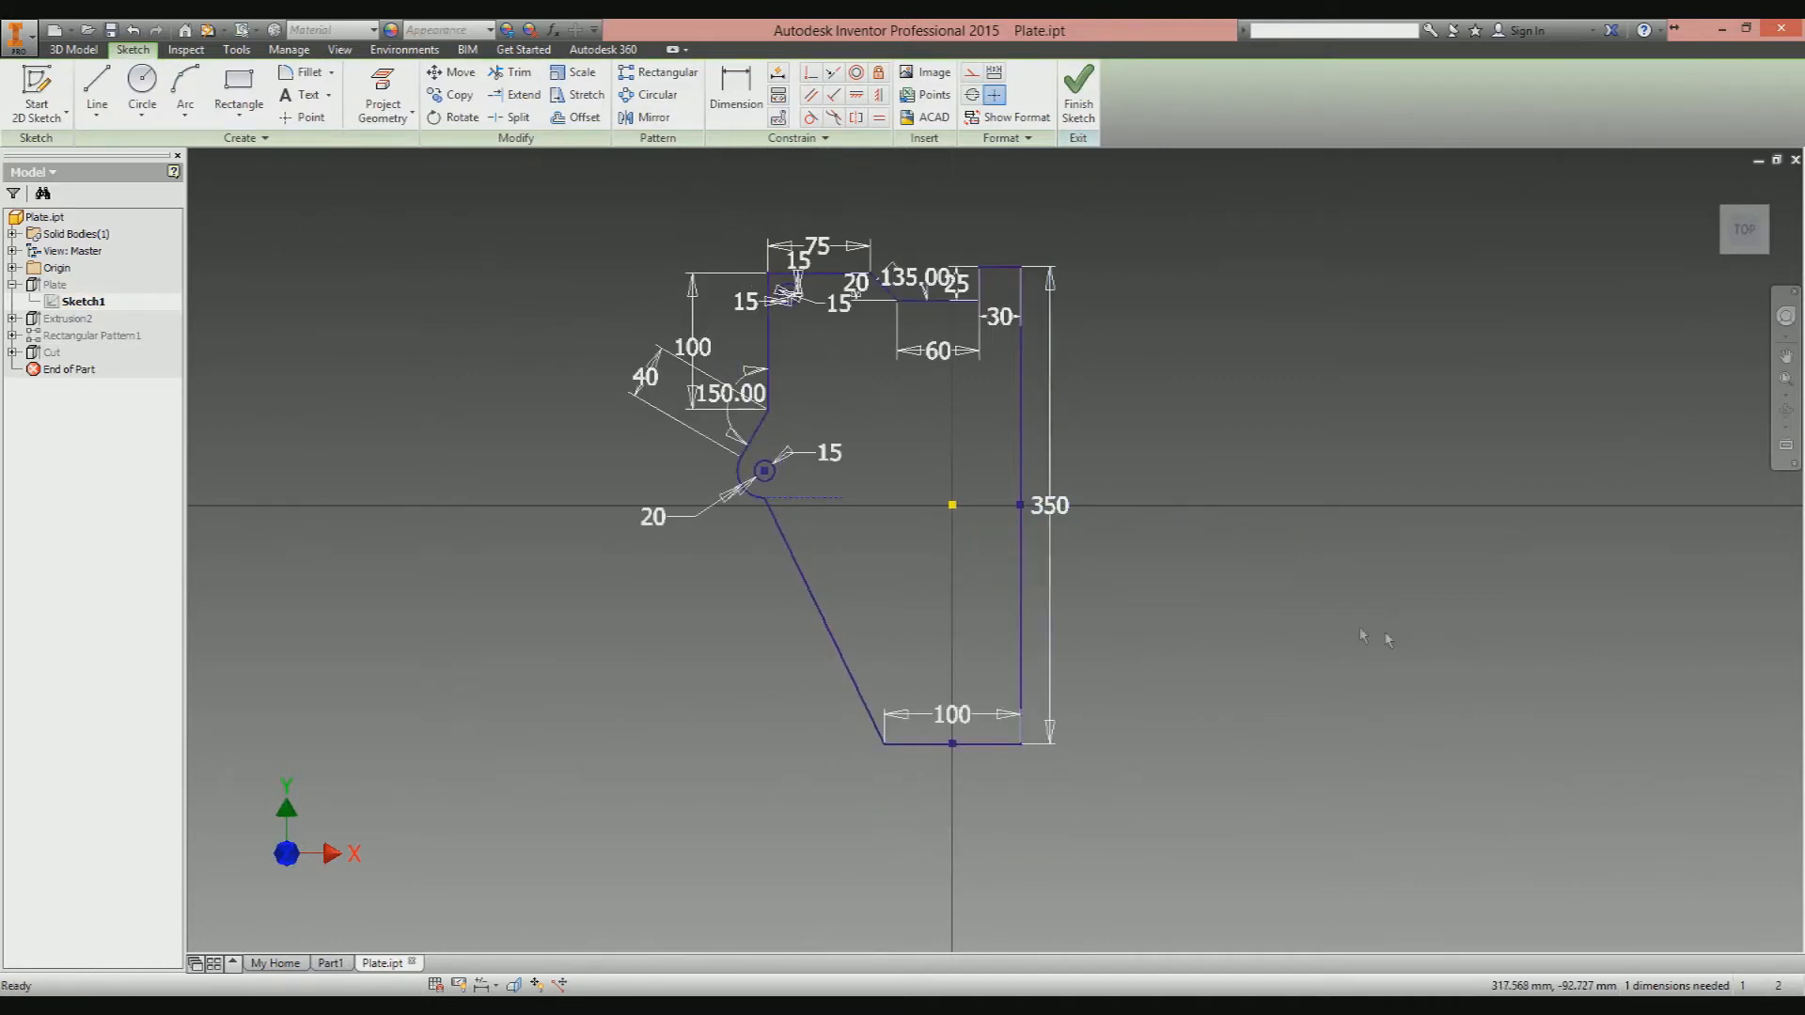
left_click(1080, 85)
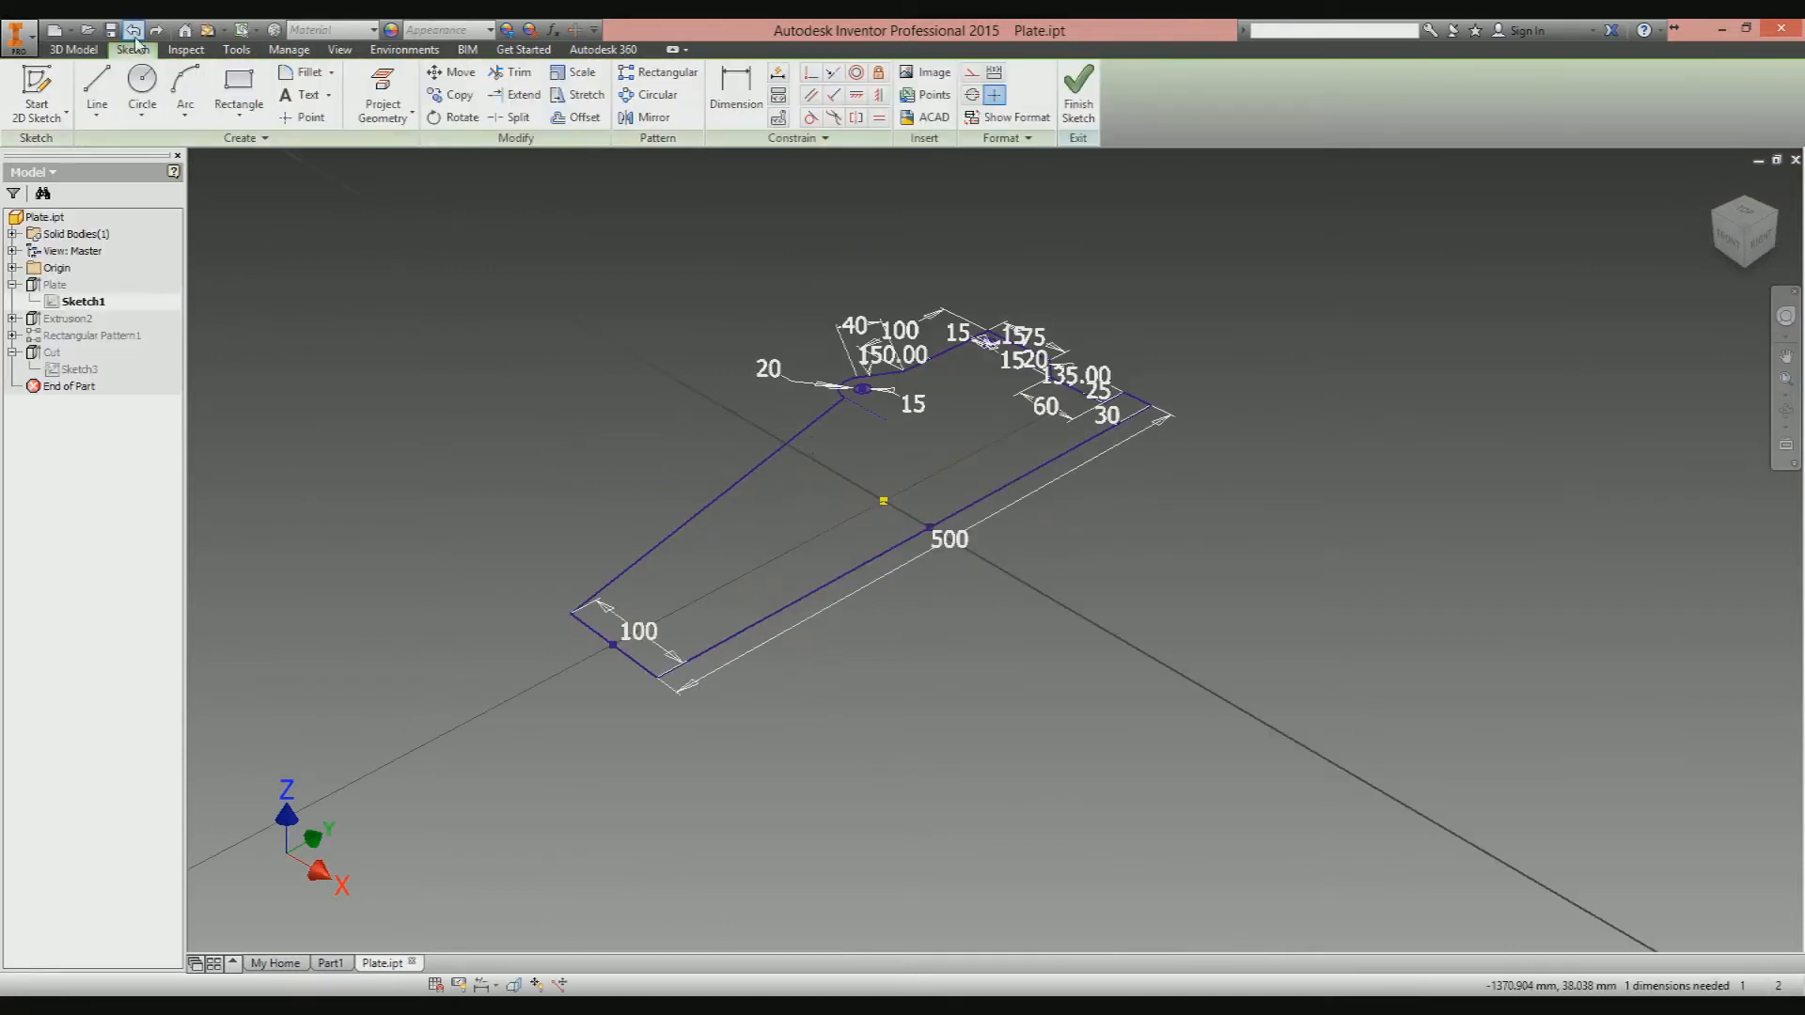
left_click(1079, 85)
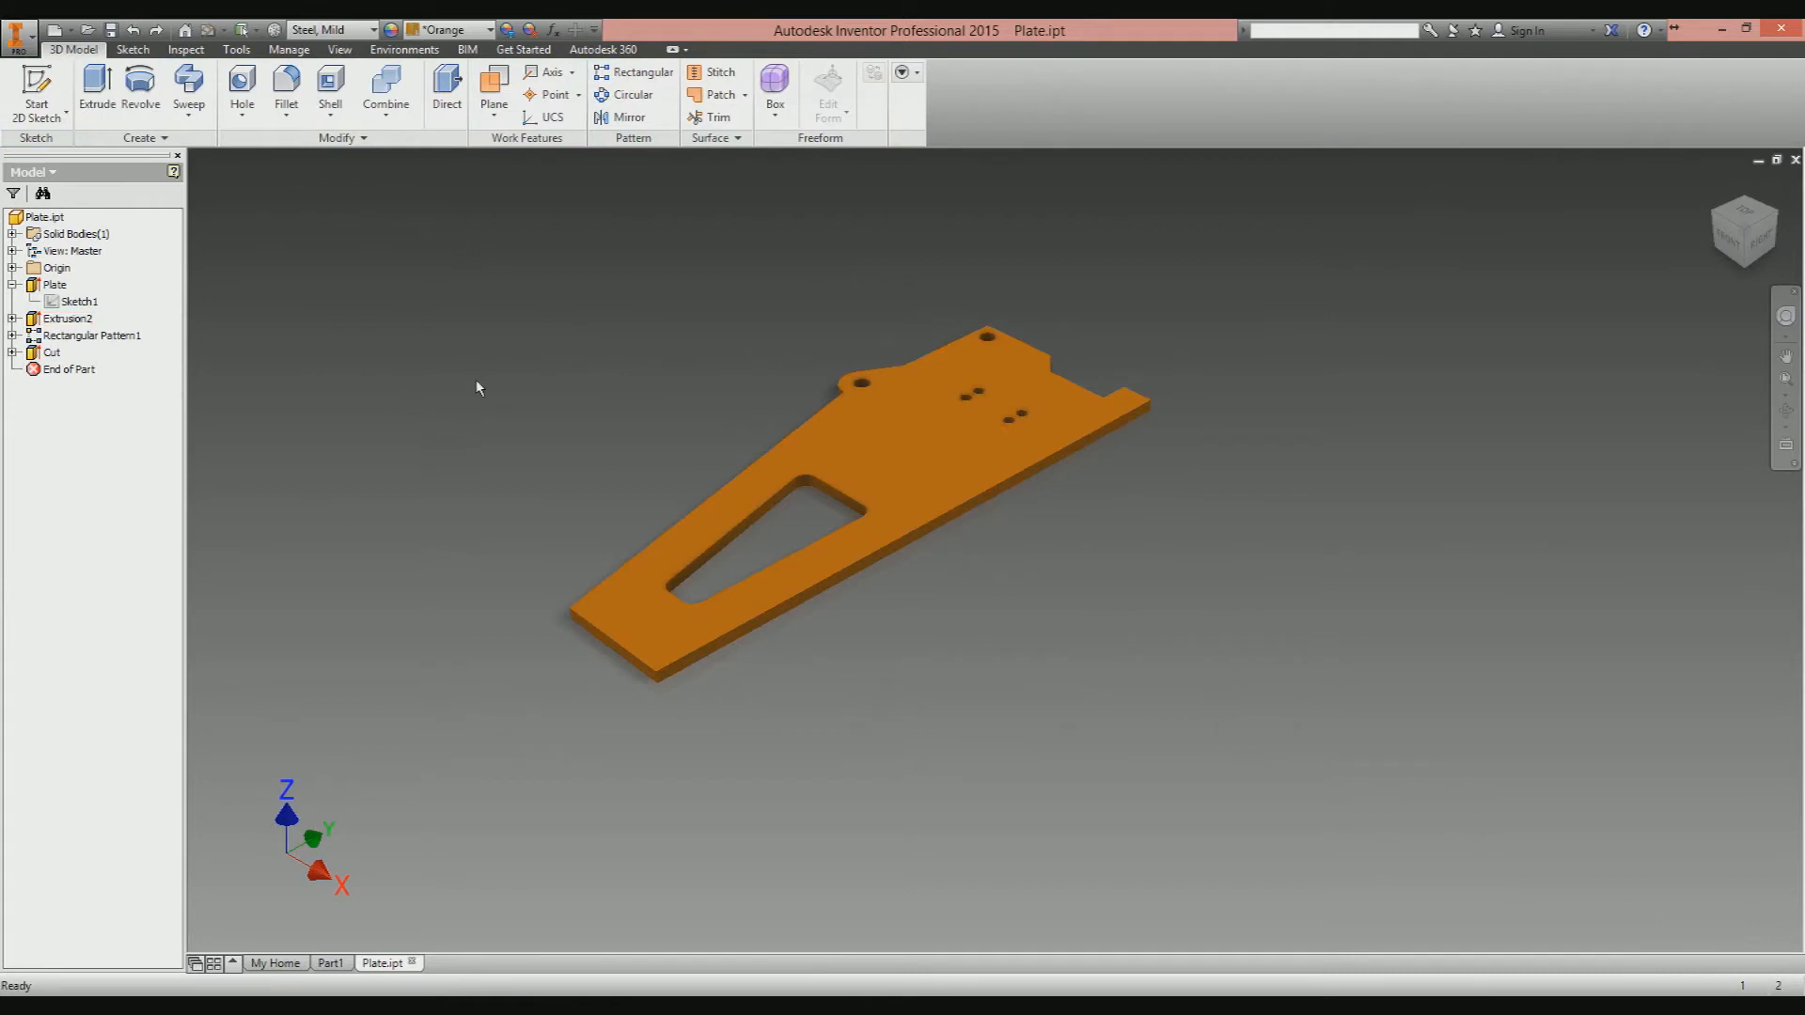
mouse_move(267, 353)
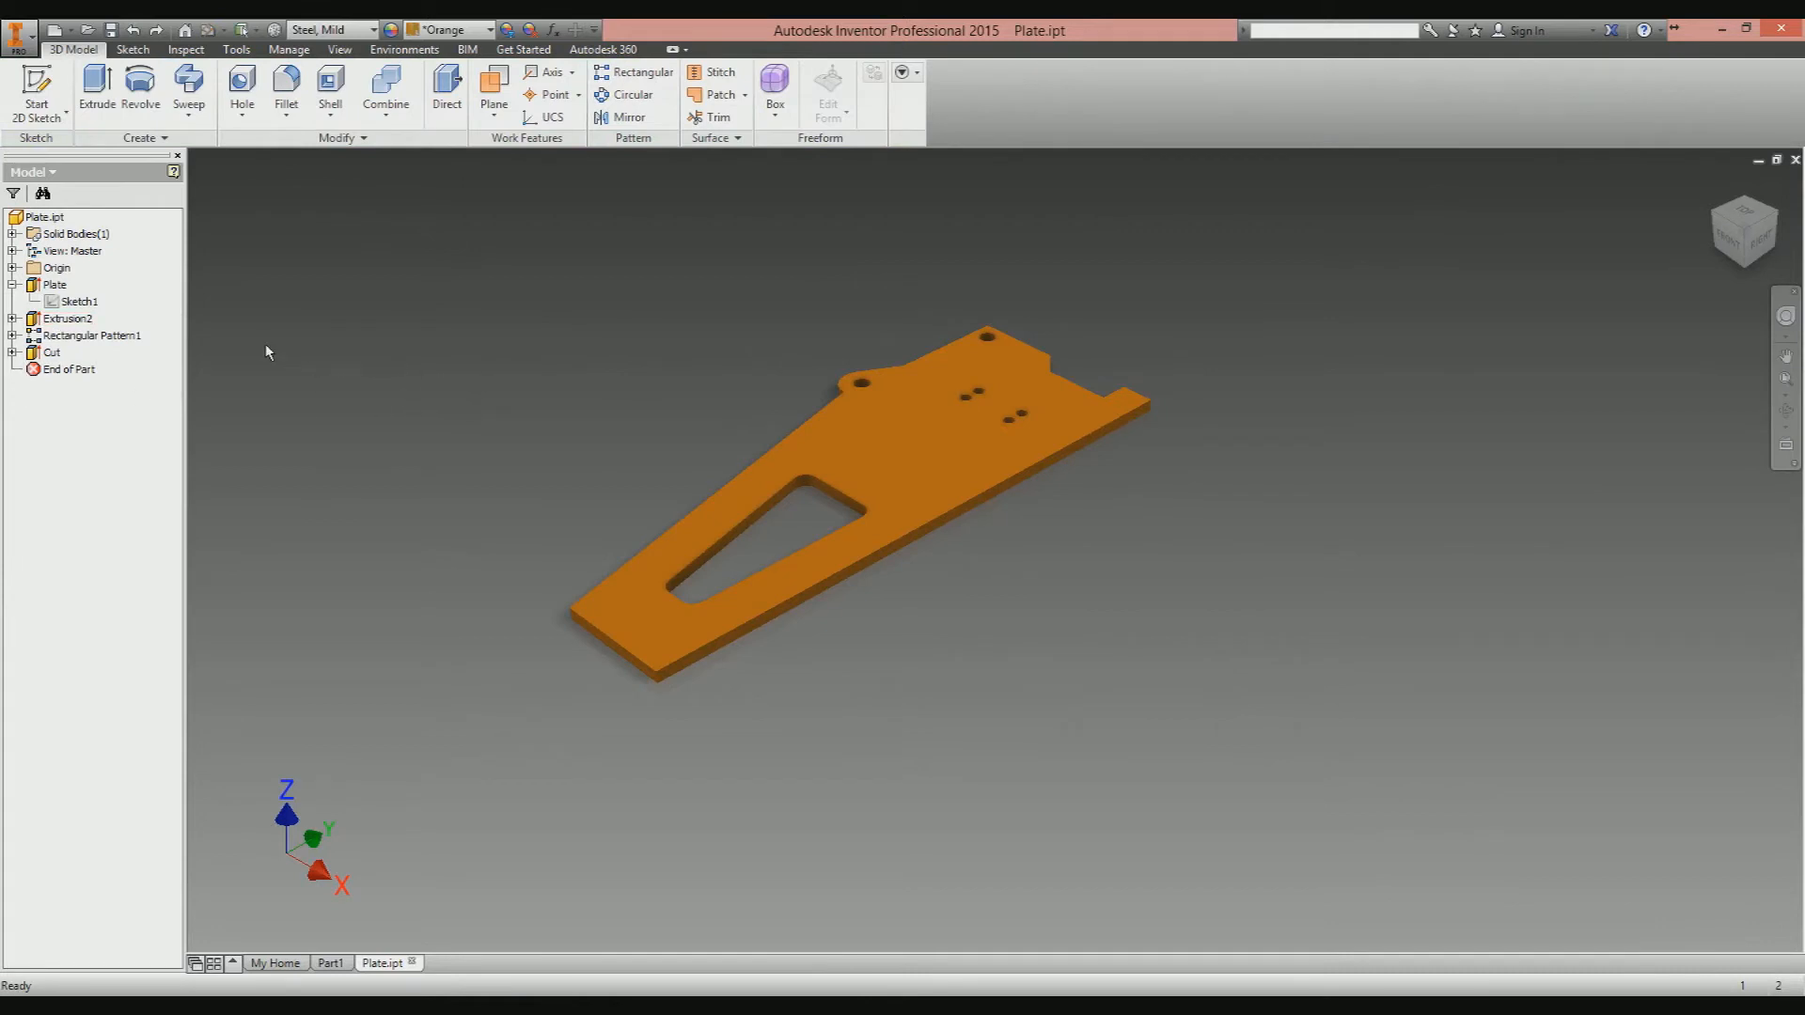
left_click(79, 301)
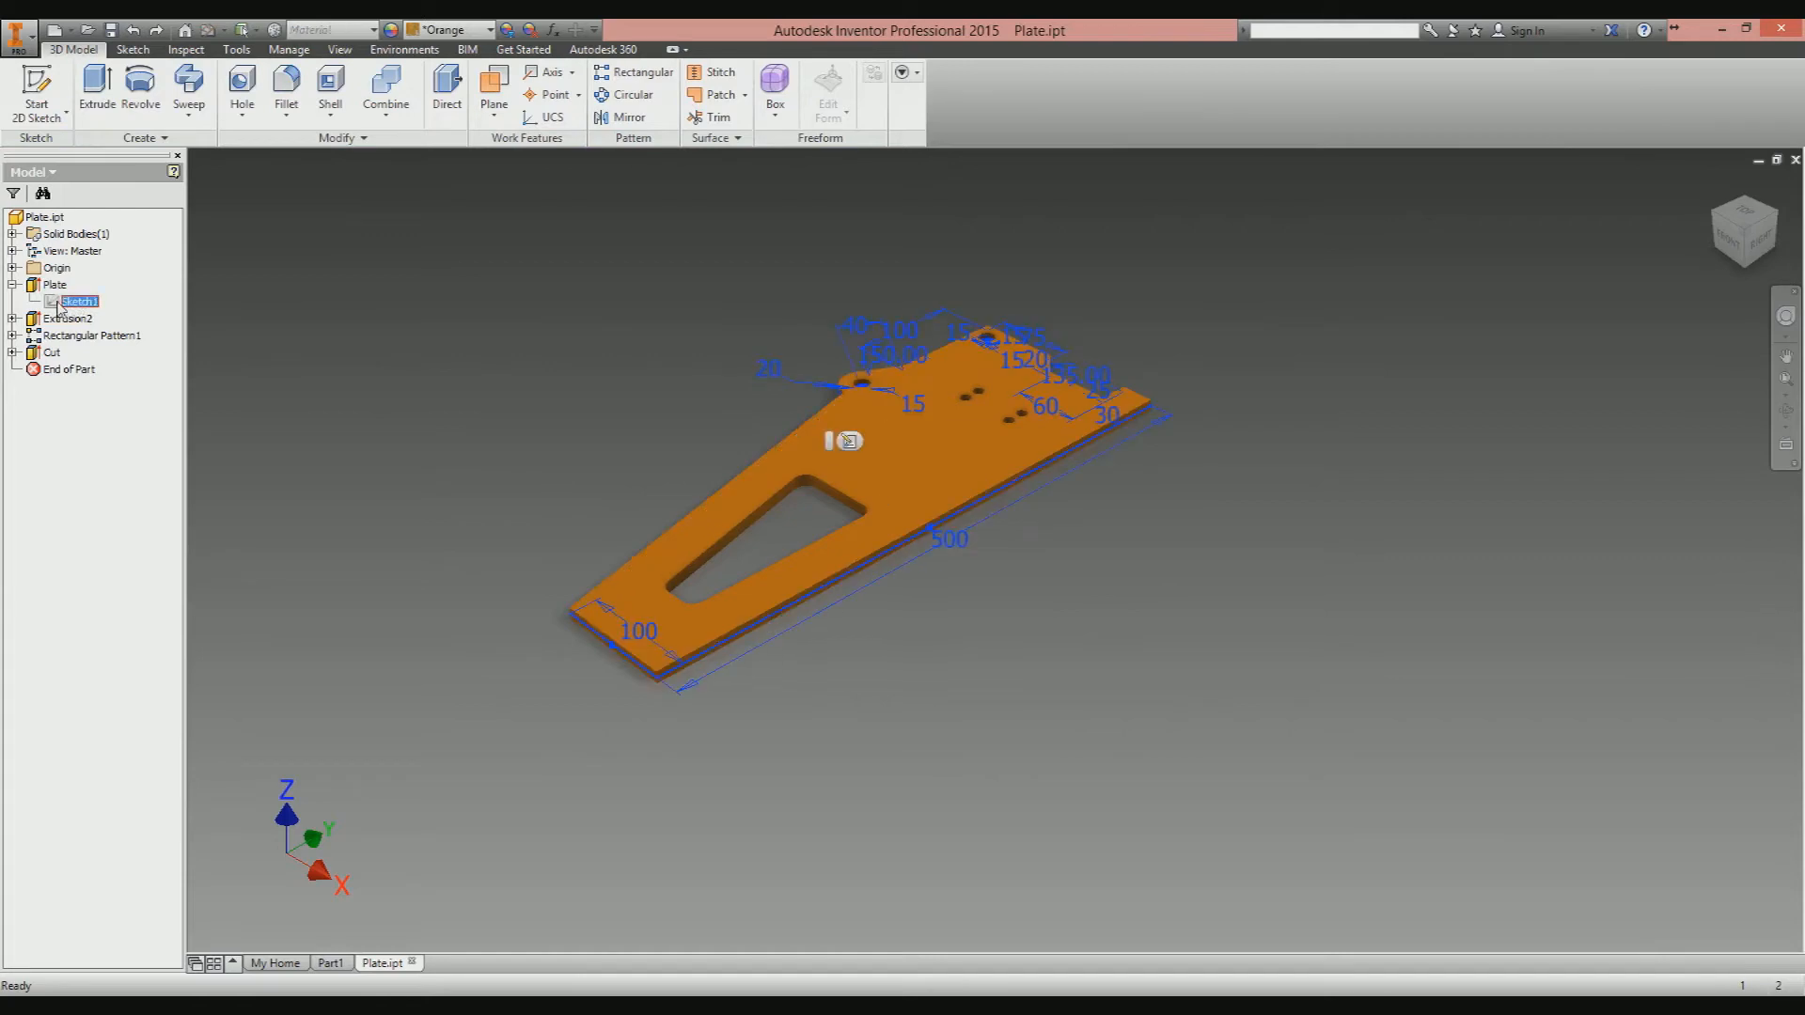
double_click(77, 301)
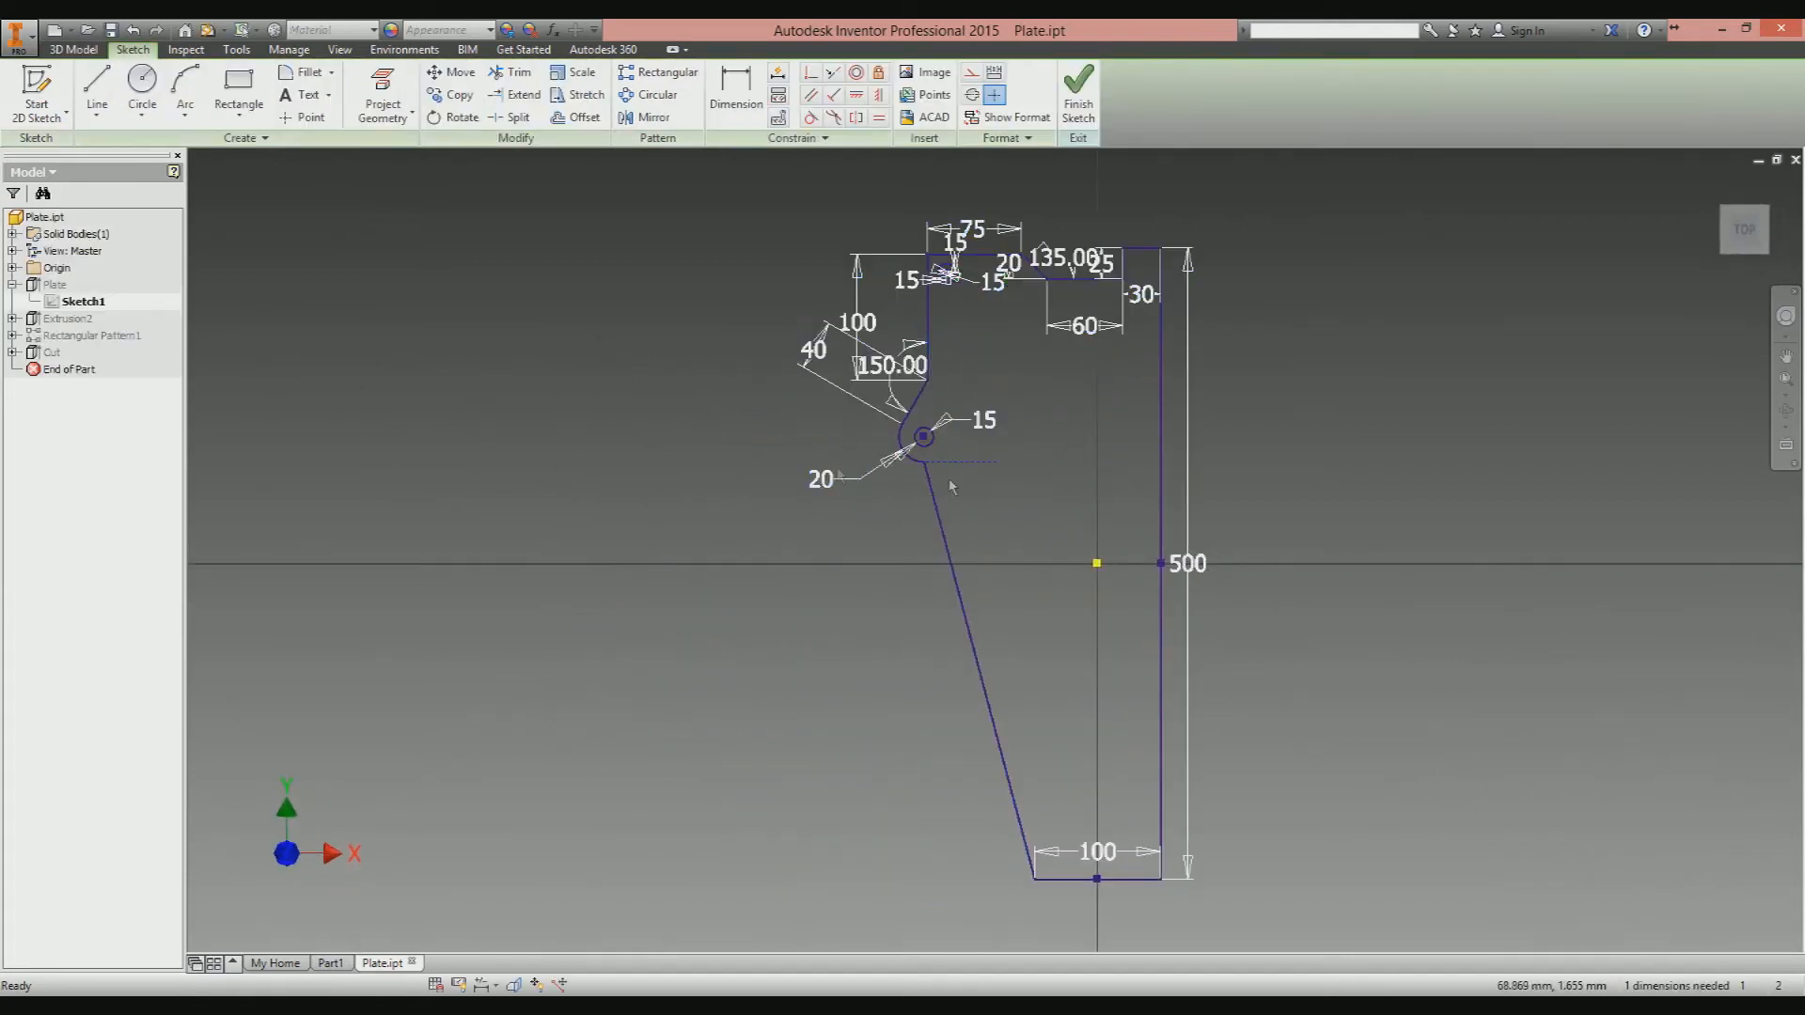
right_click(952, 487)
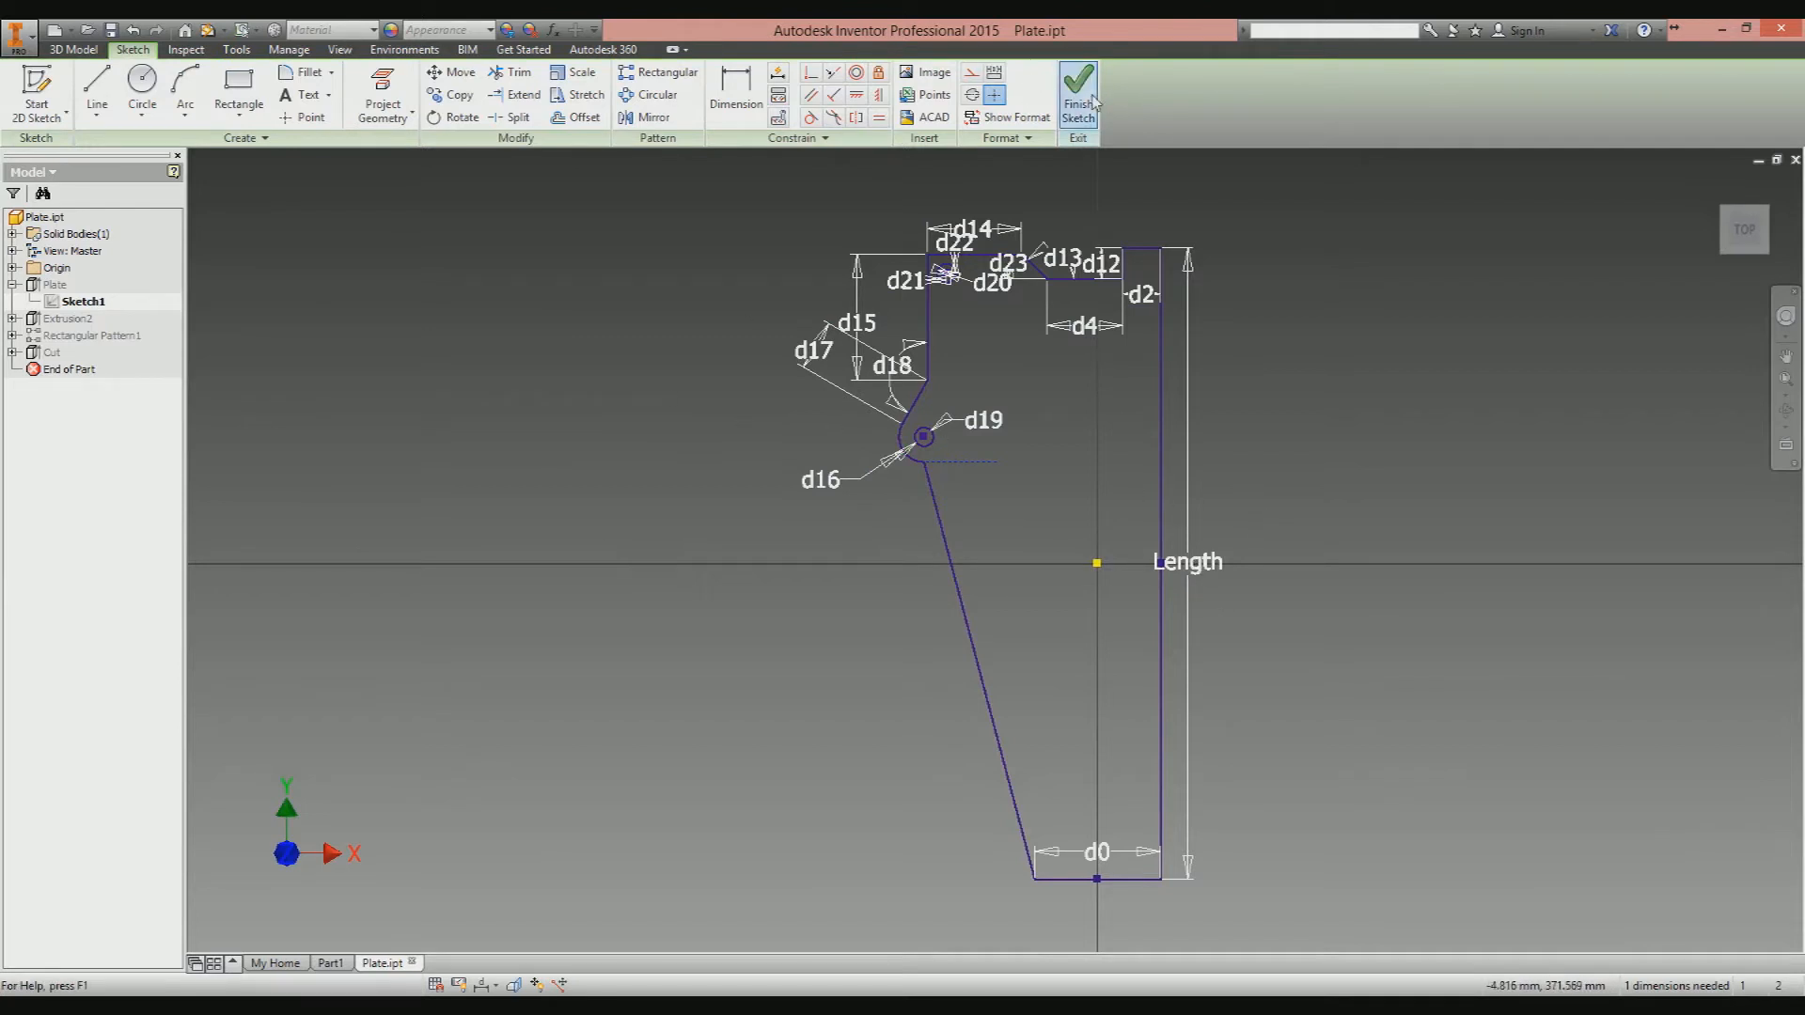
left_click(1080, 85)
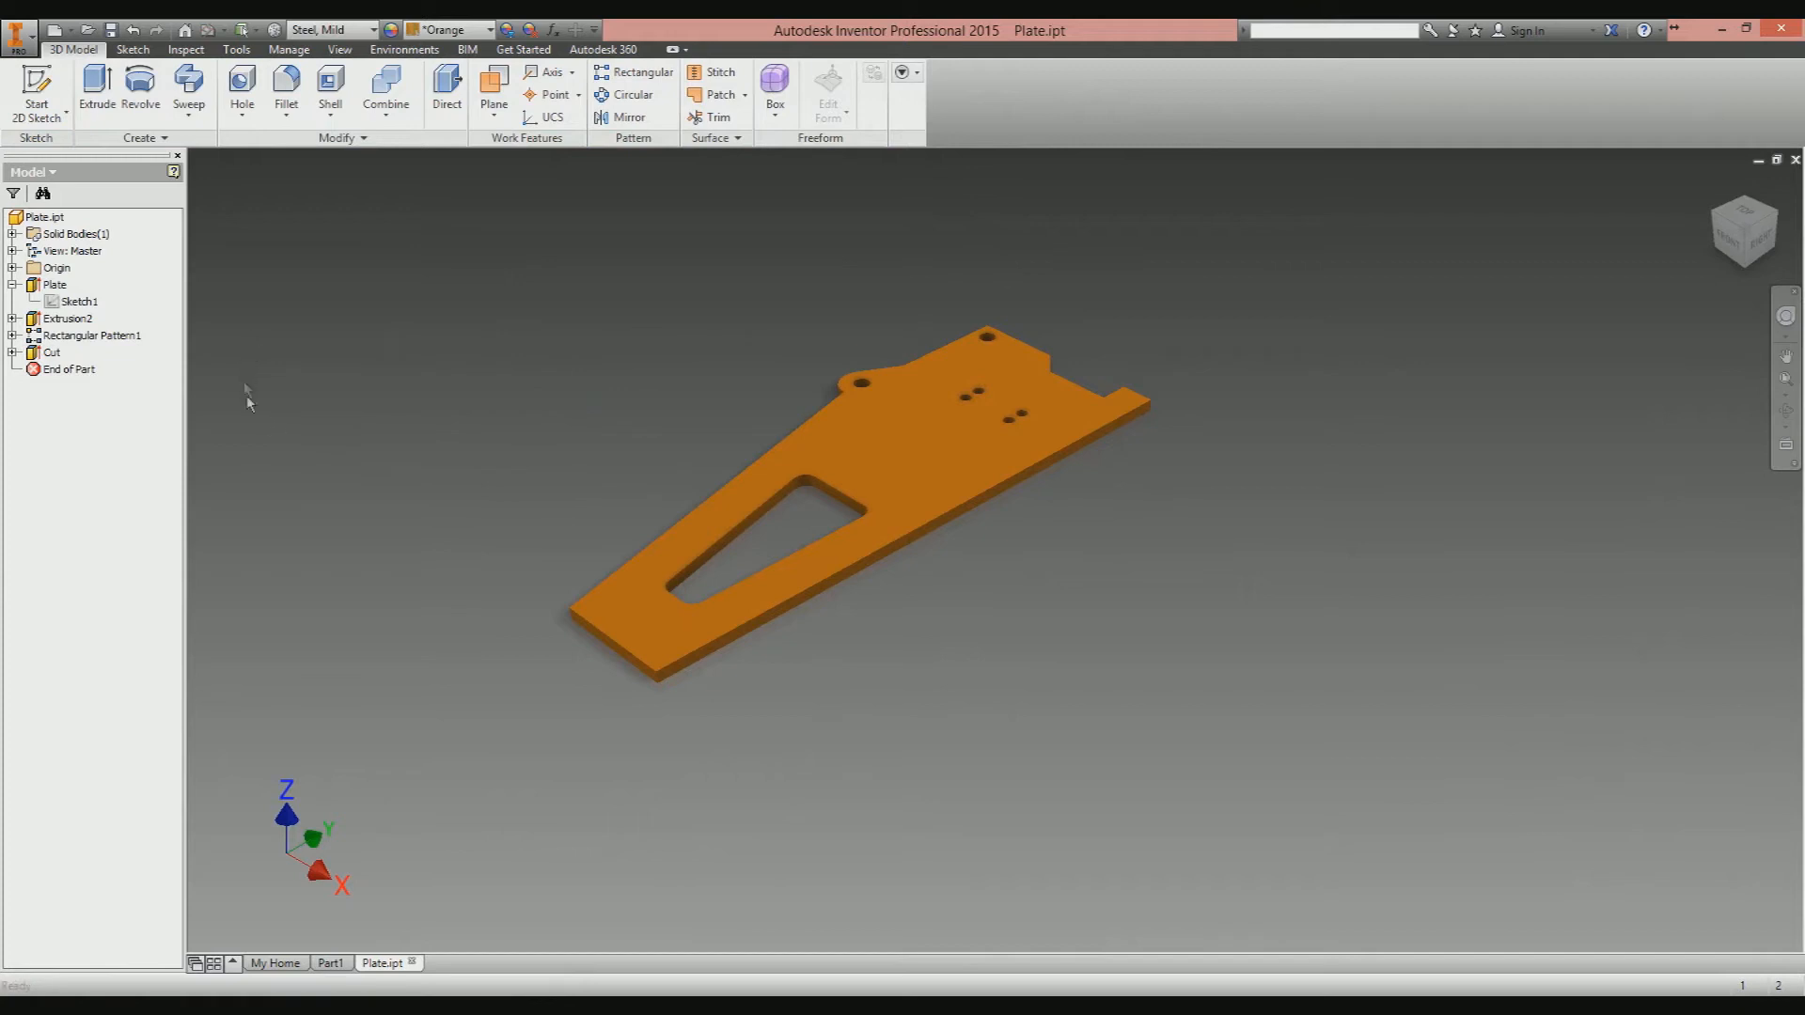
Select the Cut feature in the browser and open its Properties from the context menu.
left_click(68, 368)
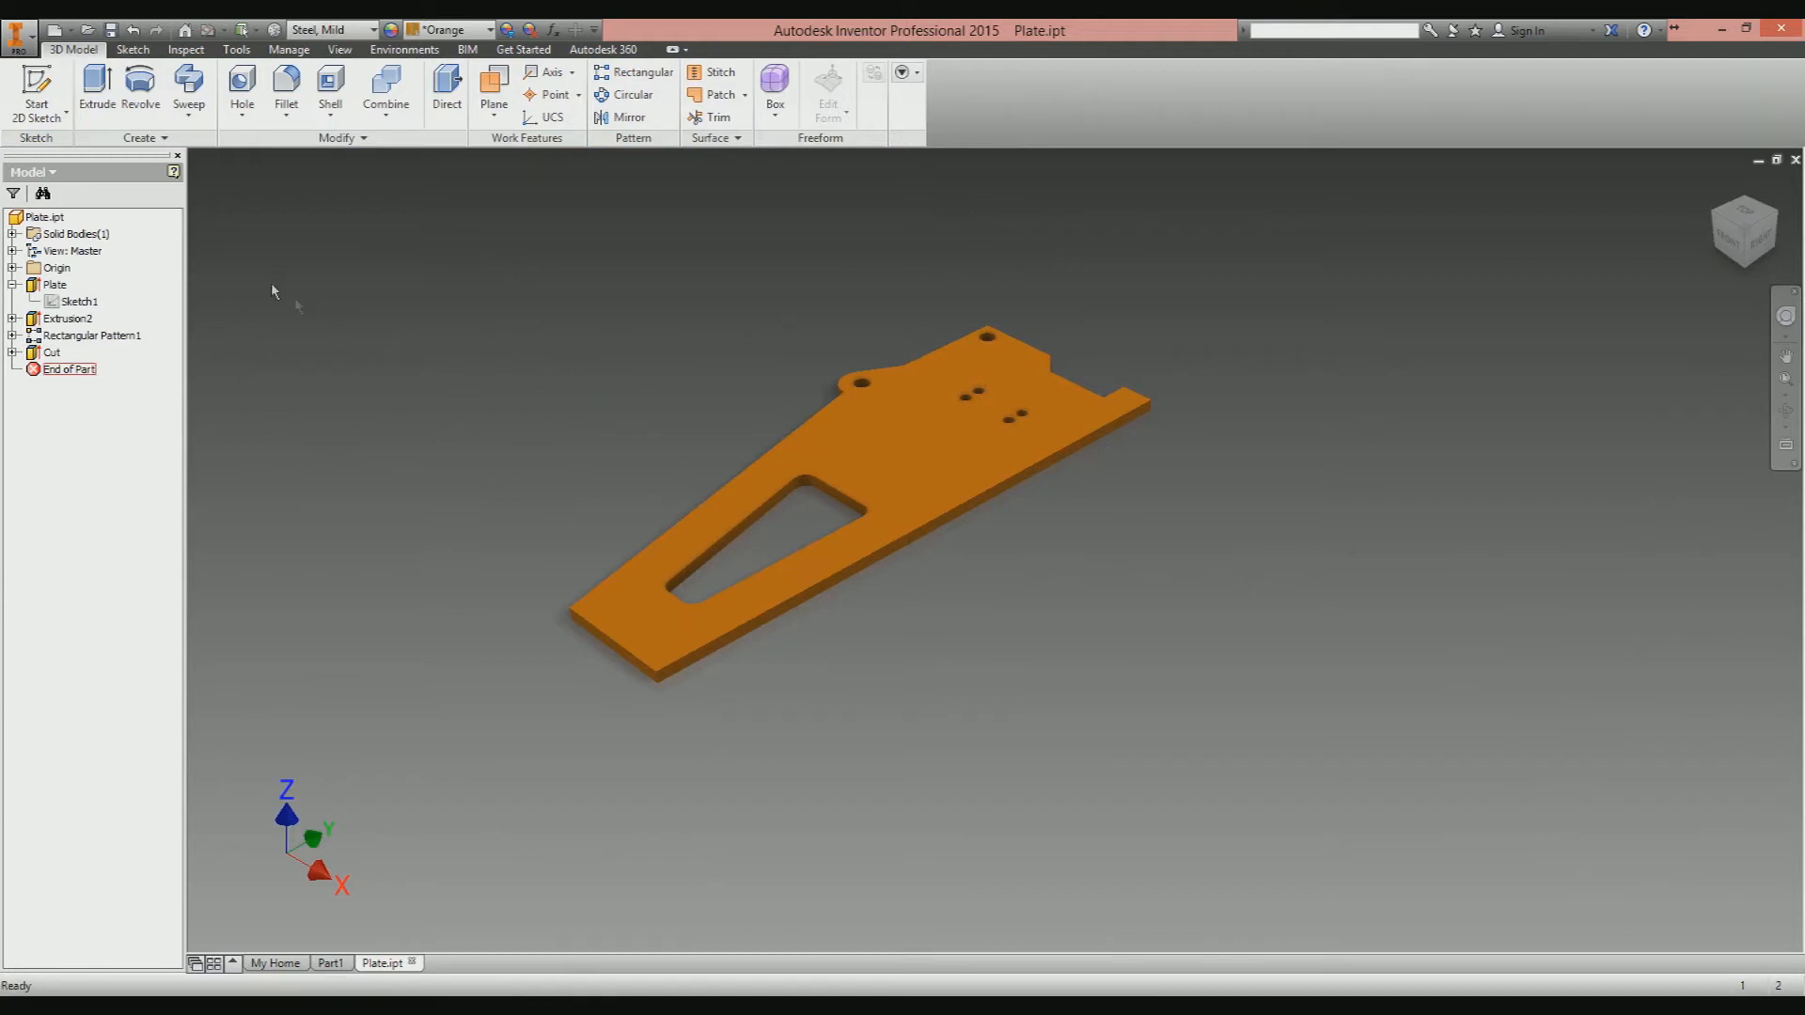
left_click(60, 318)
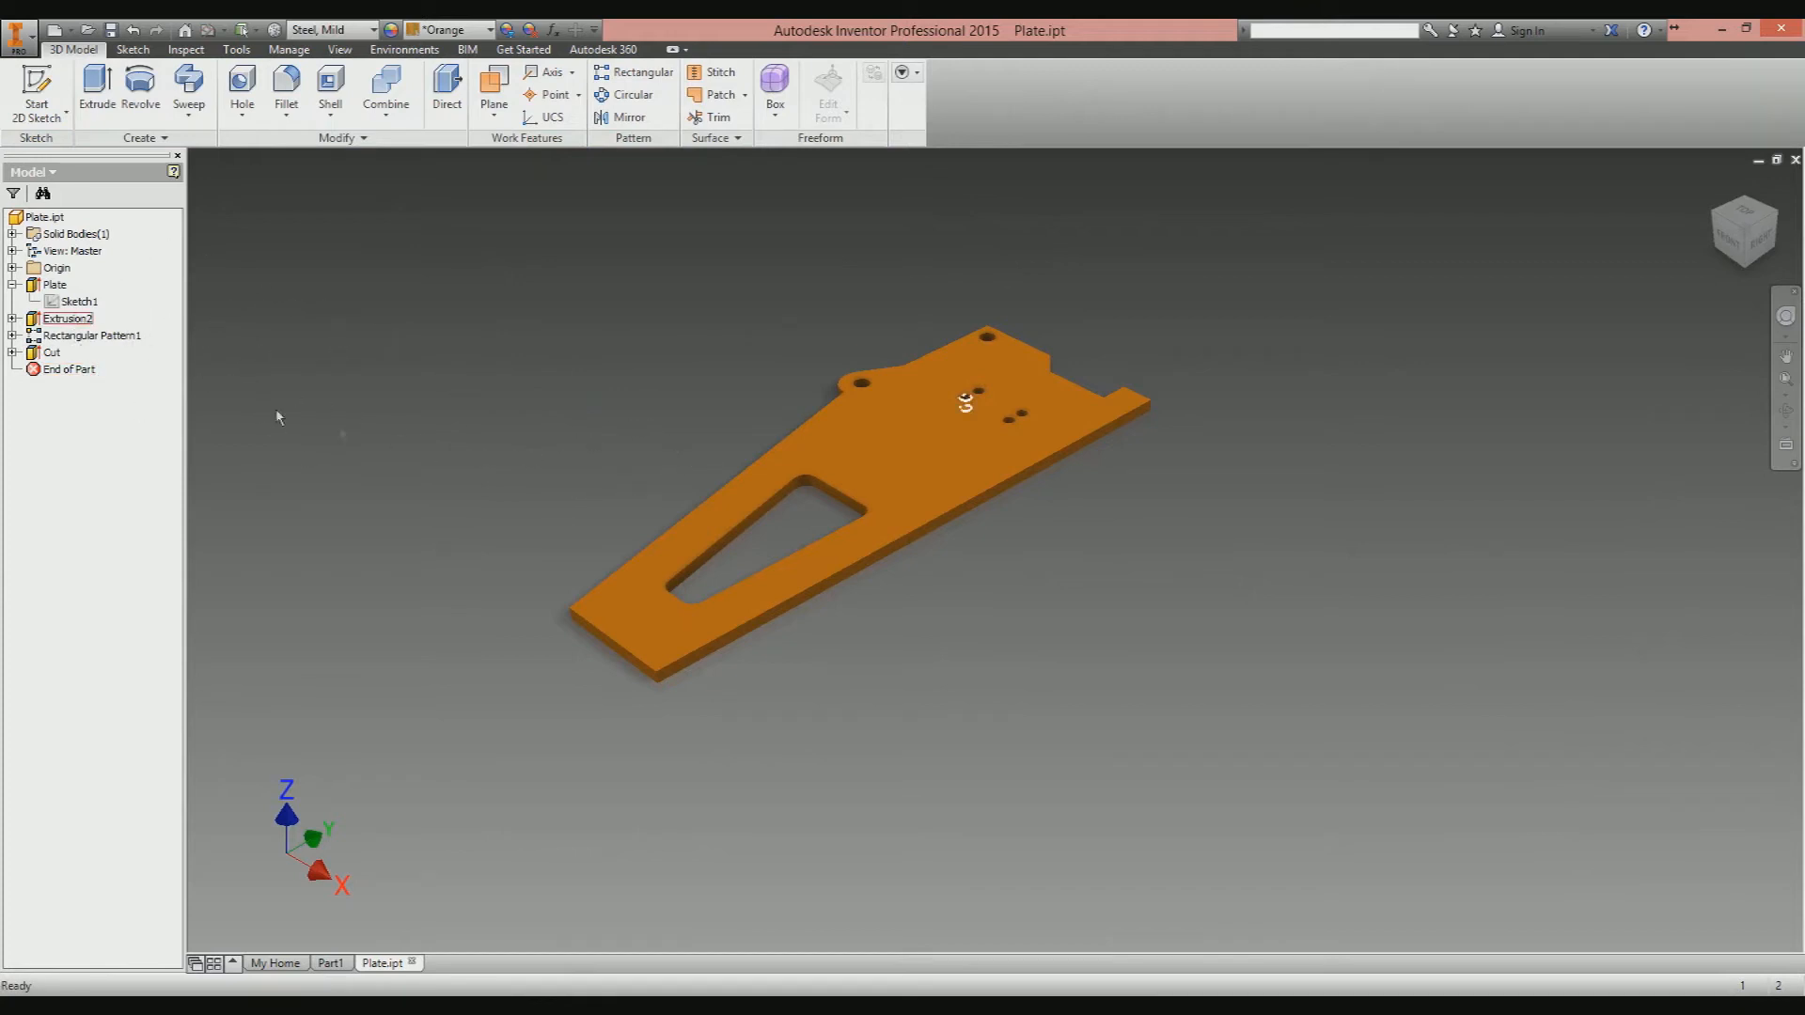
left_click(52, 352)
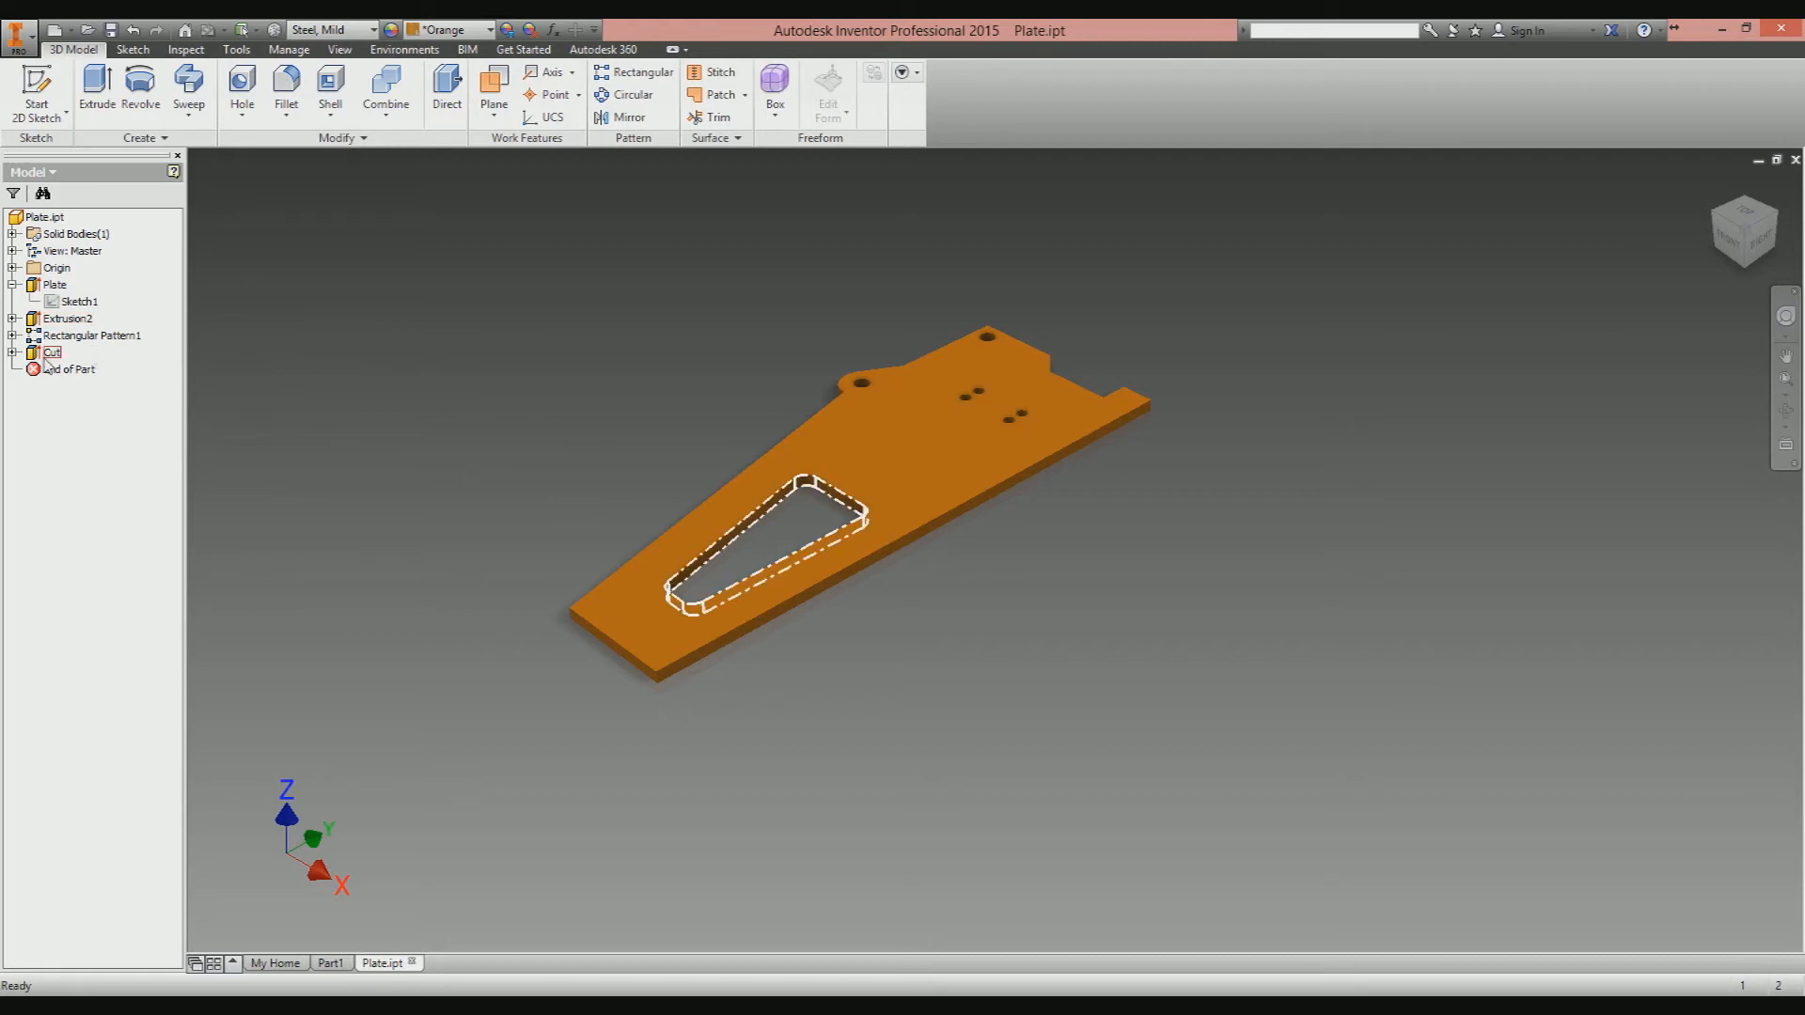
right_click(50, 352)
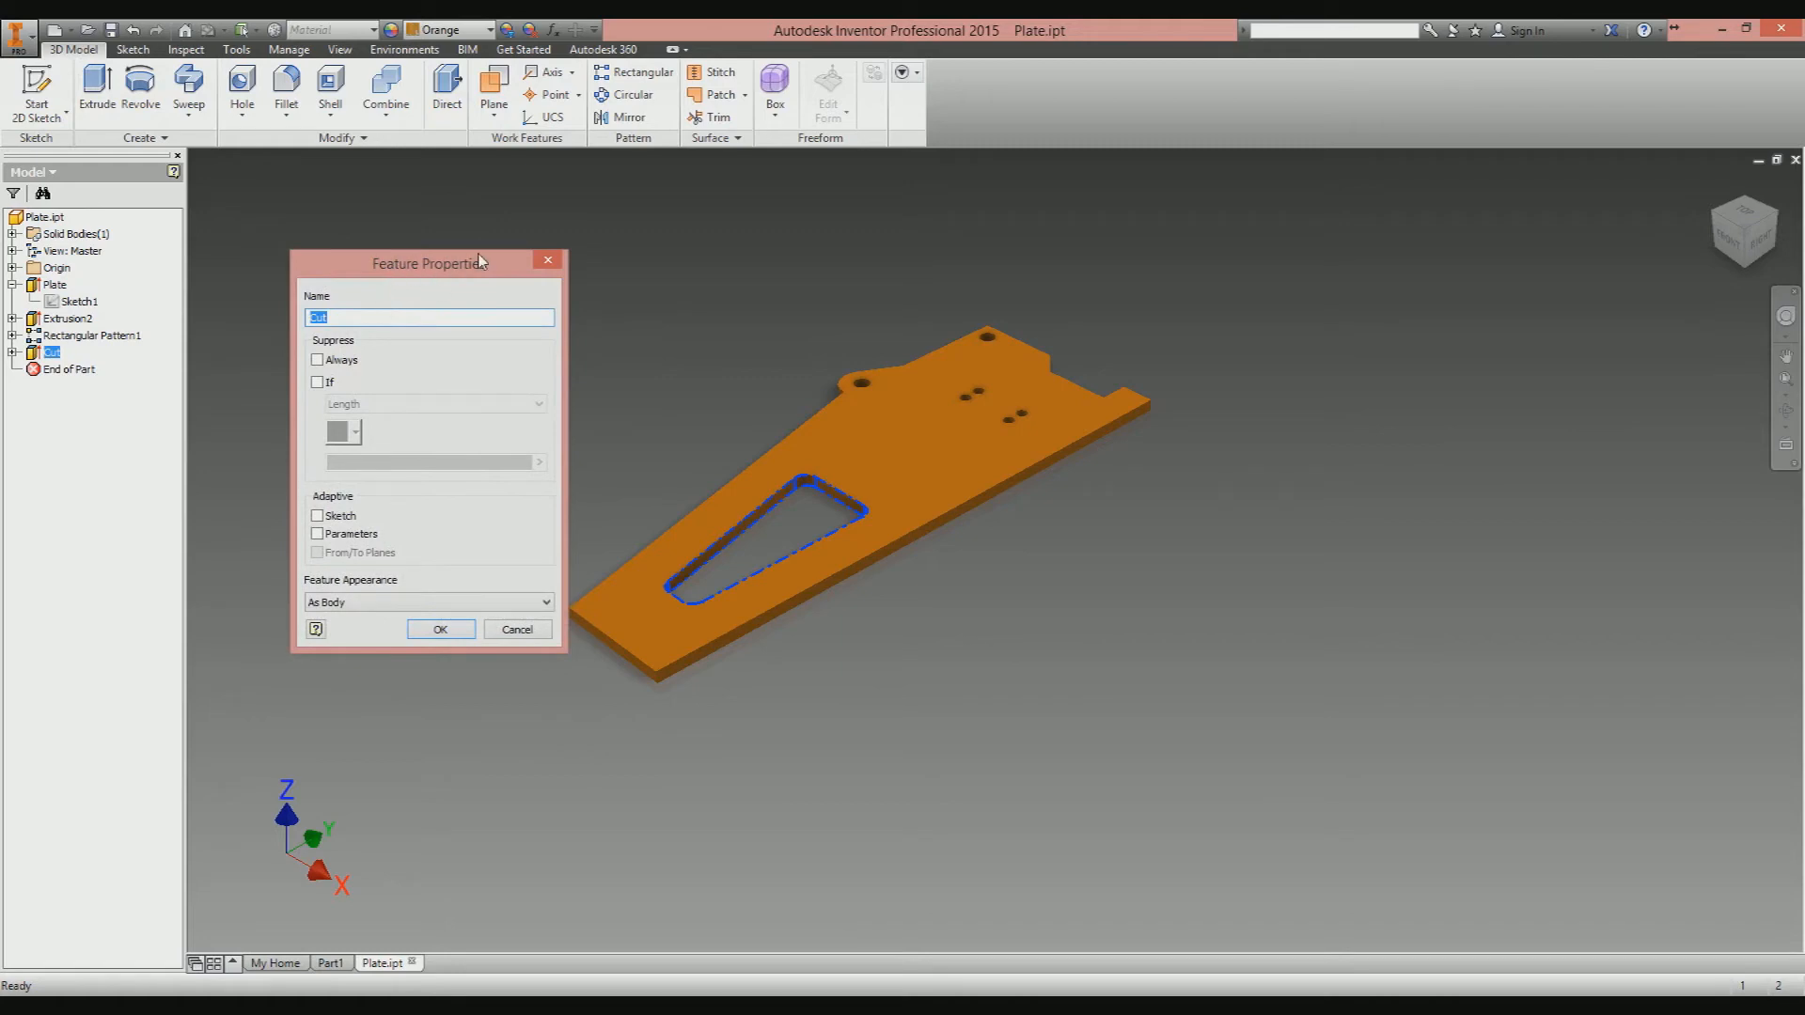
mouse_move(483, 260)
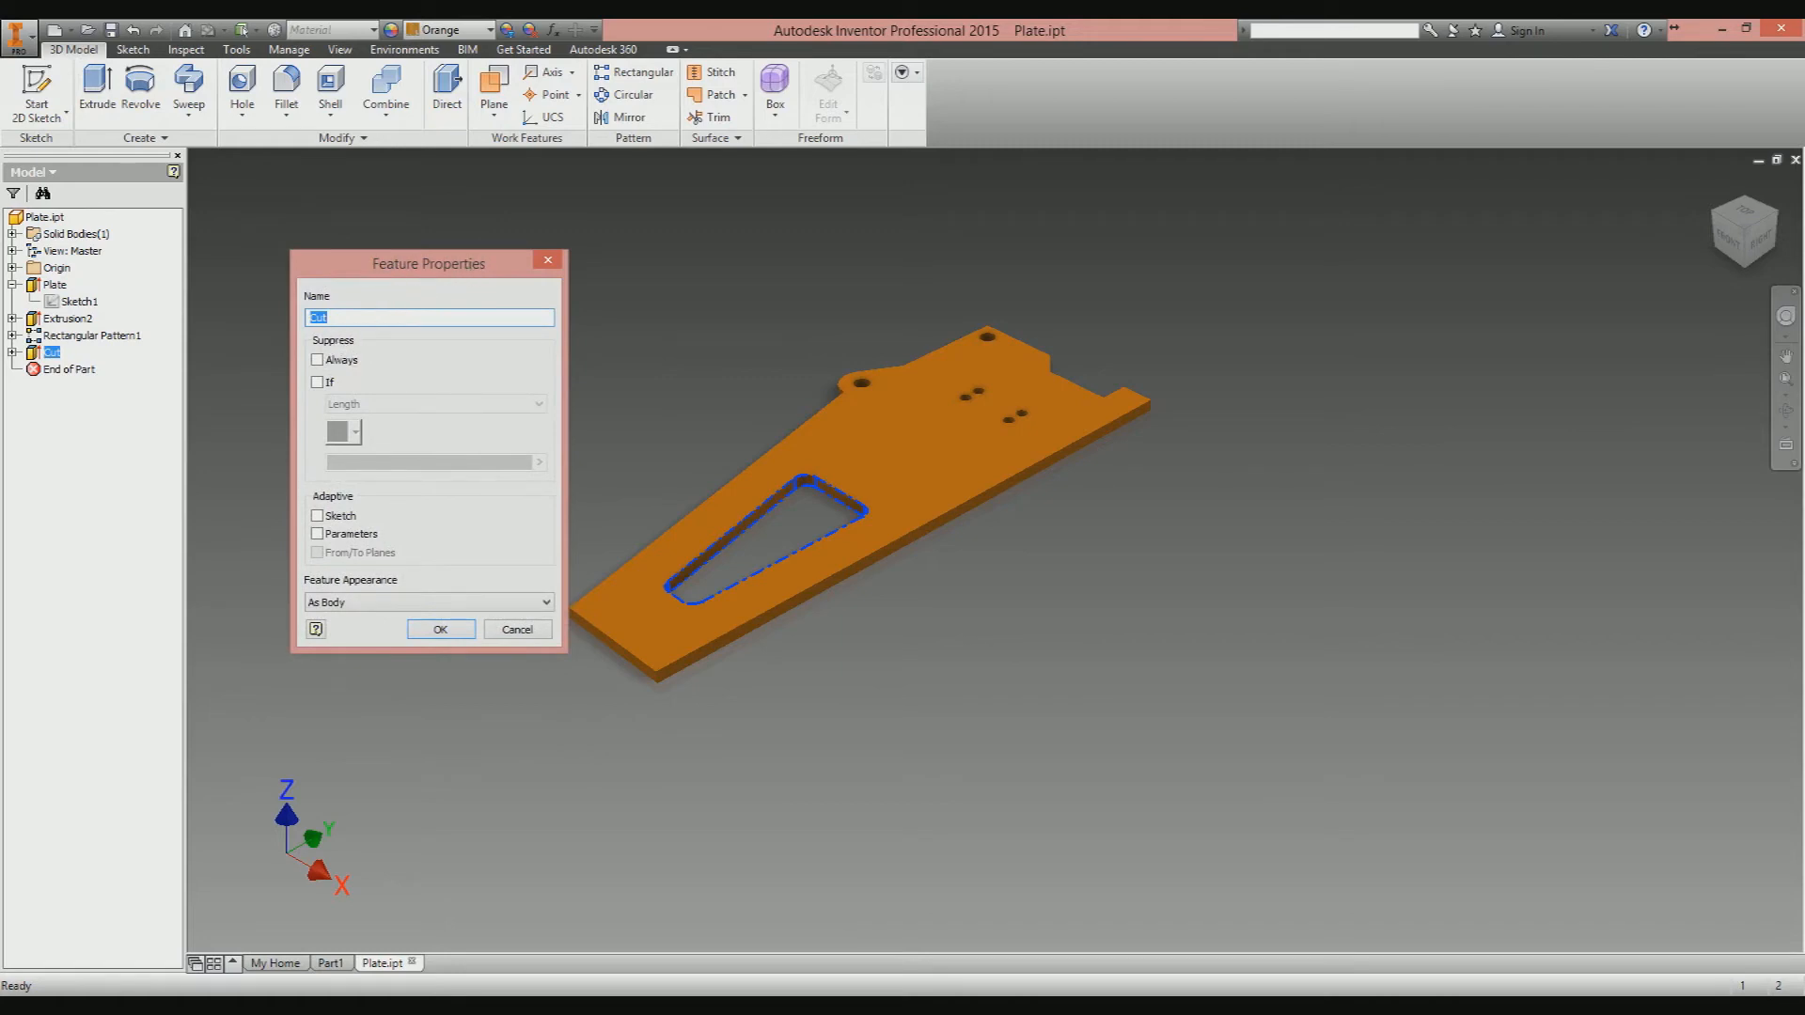
Set Cut to suppress if Length ≤ 380 mm and confirm.
left_click(317, 382)
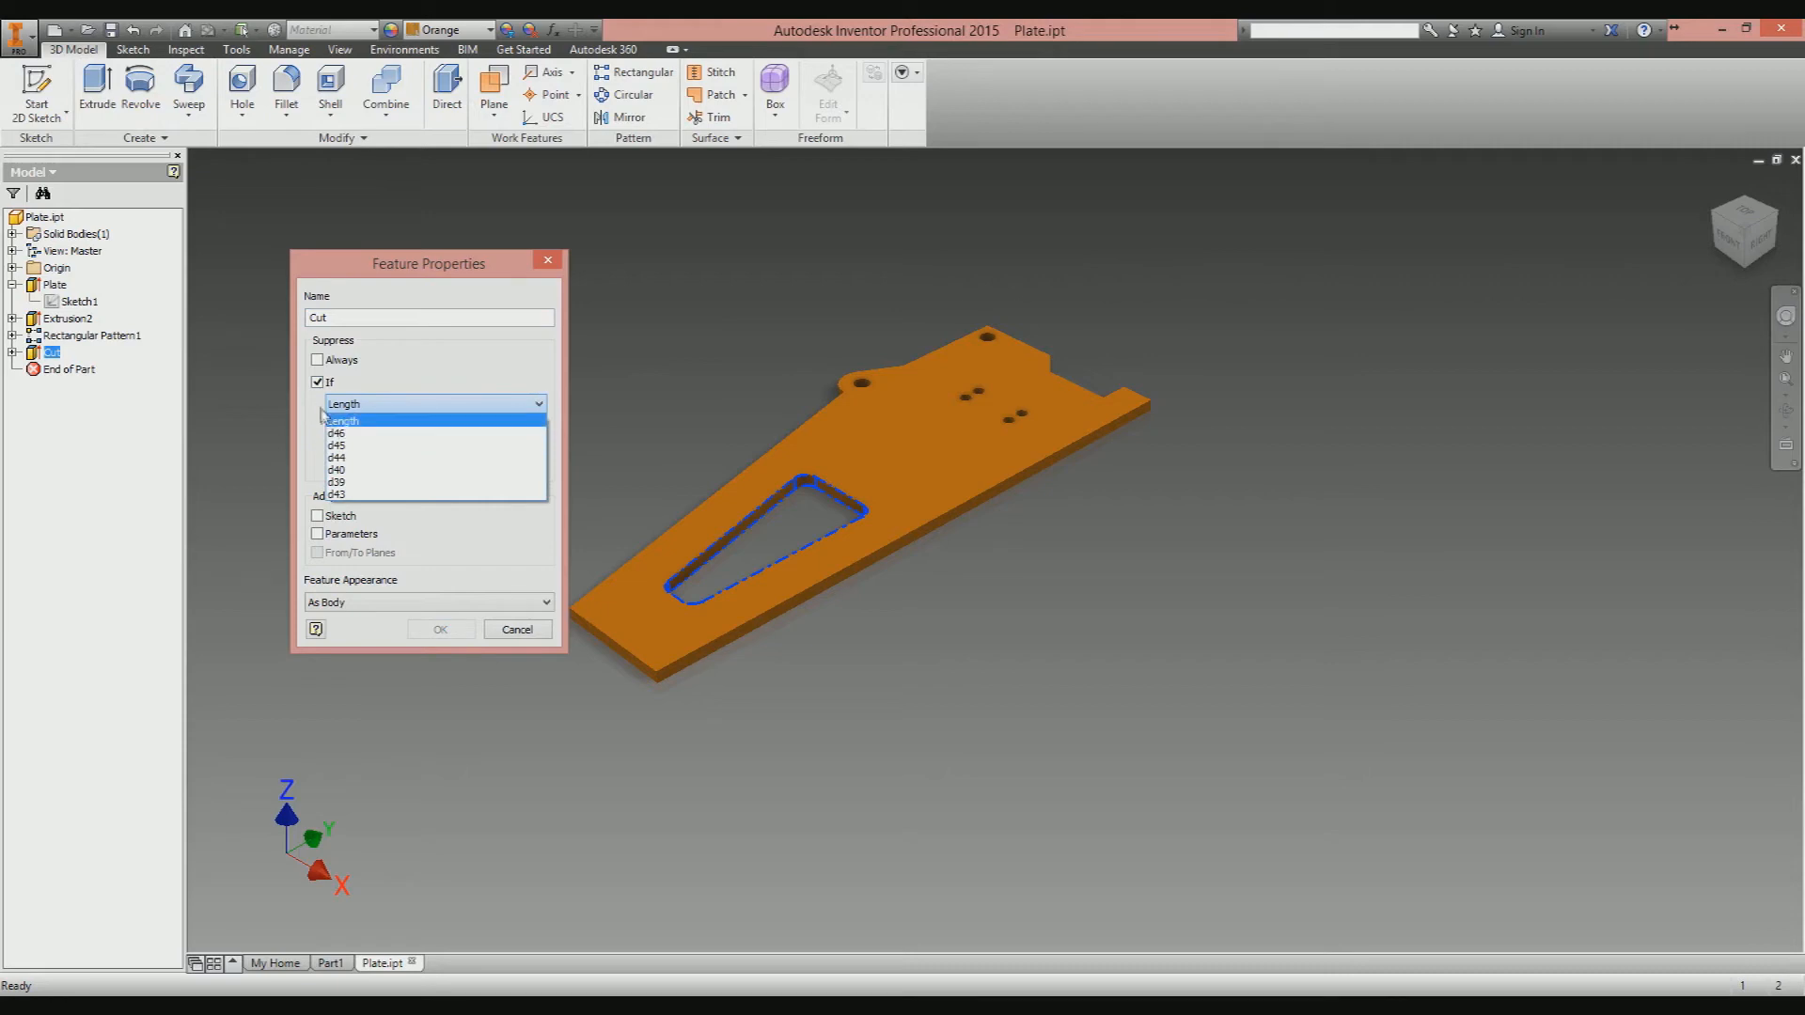
left_click(341, 421)
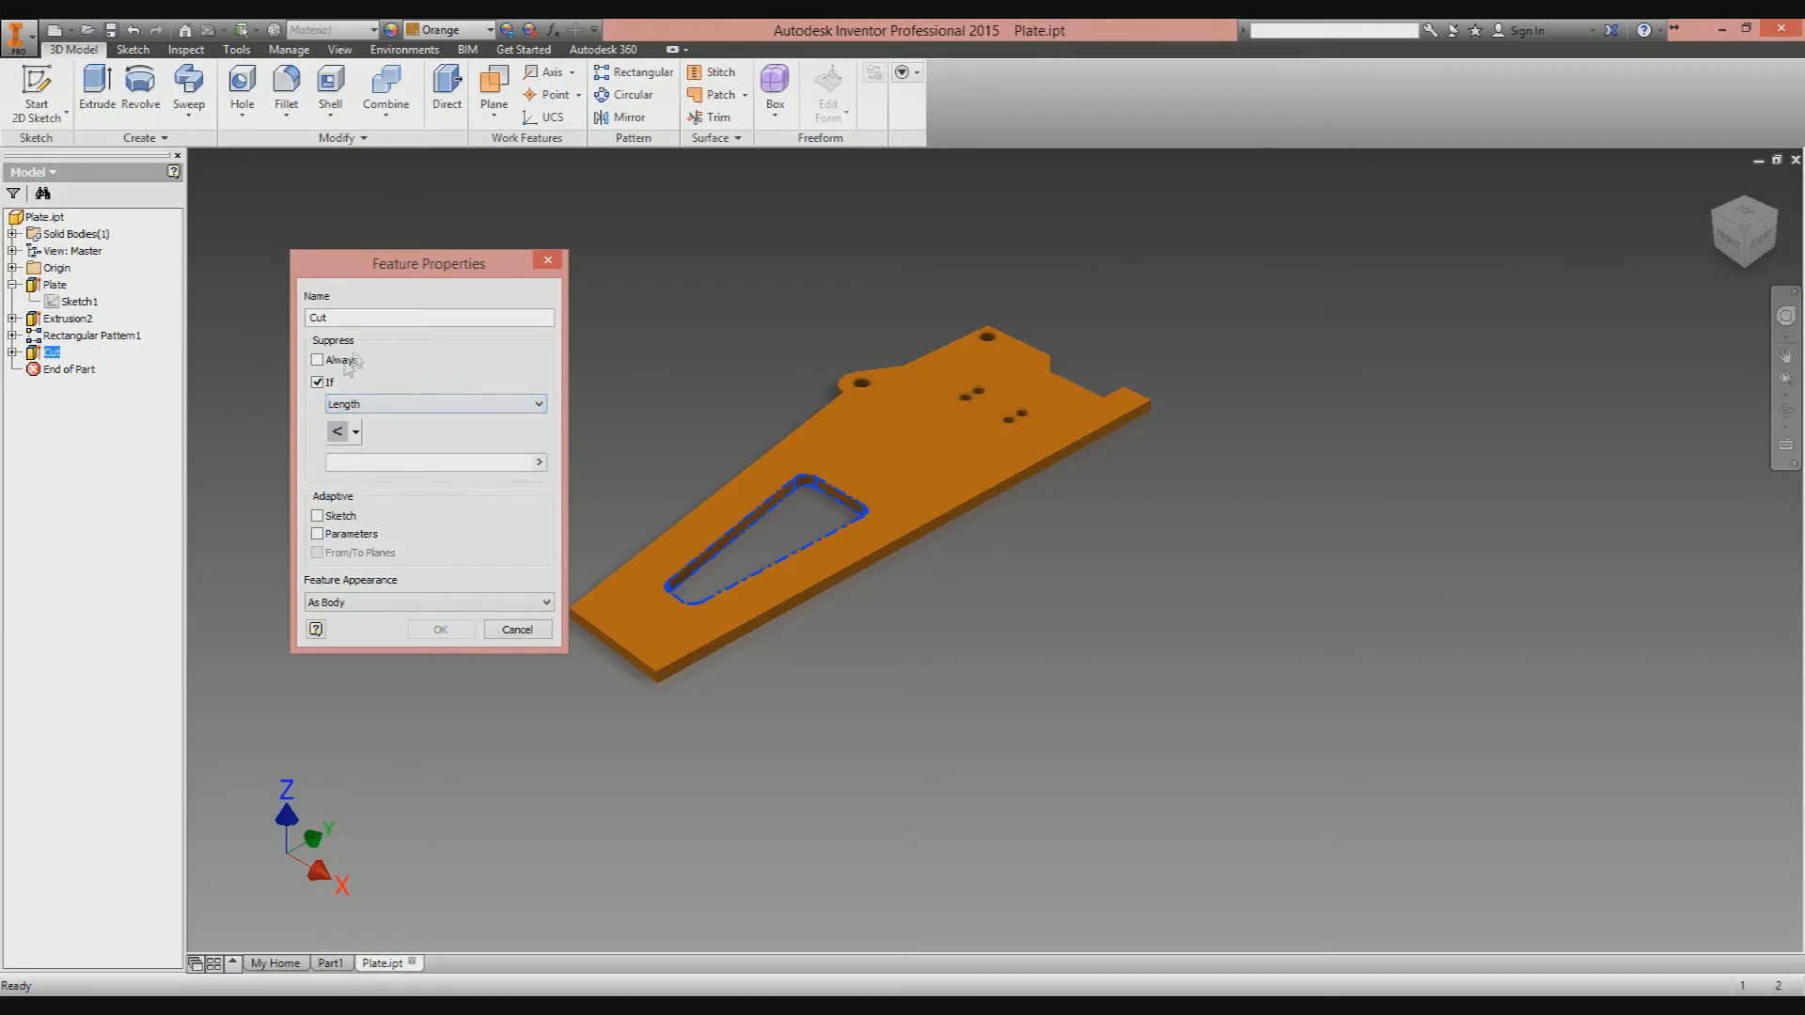
left_click(354, 432)
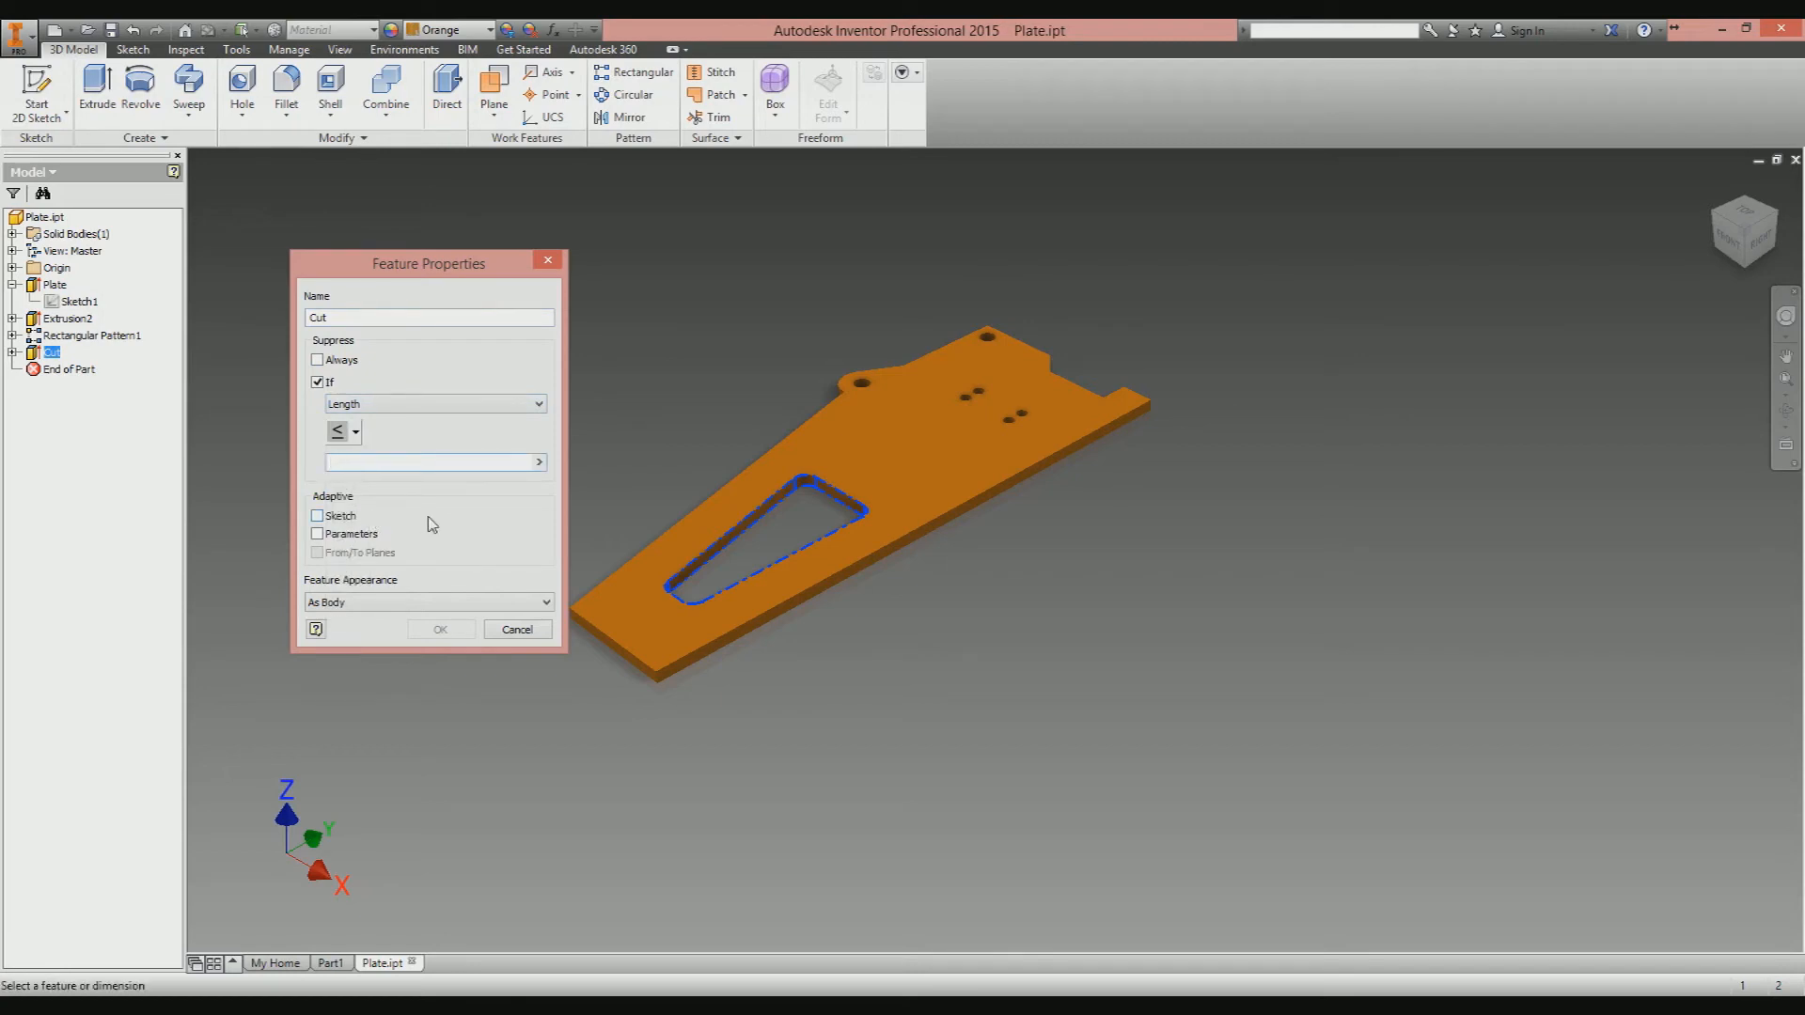
type("380mm")
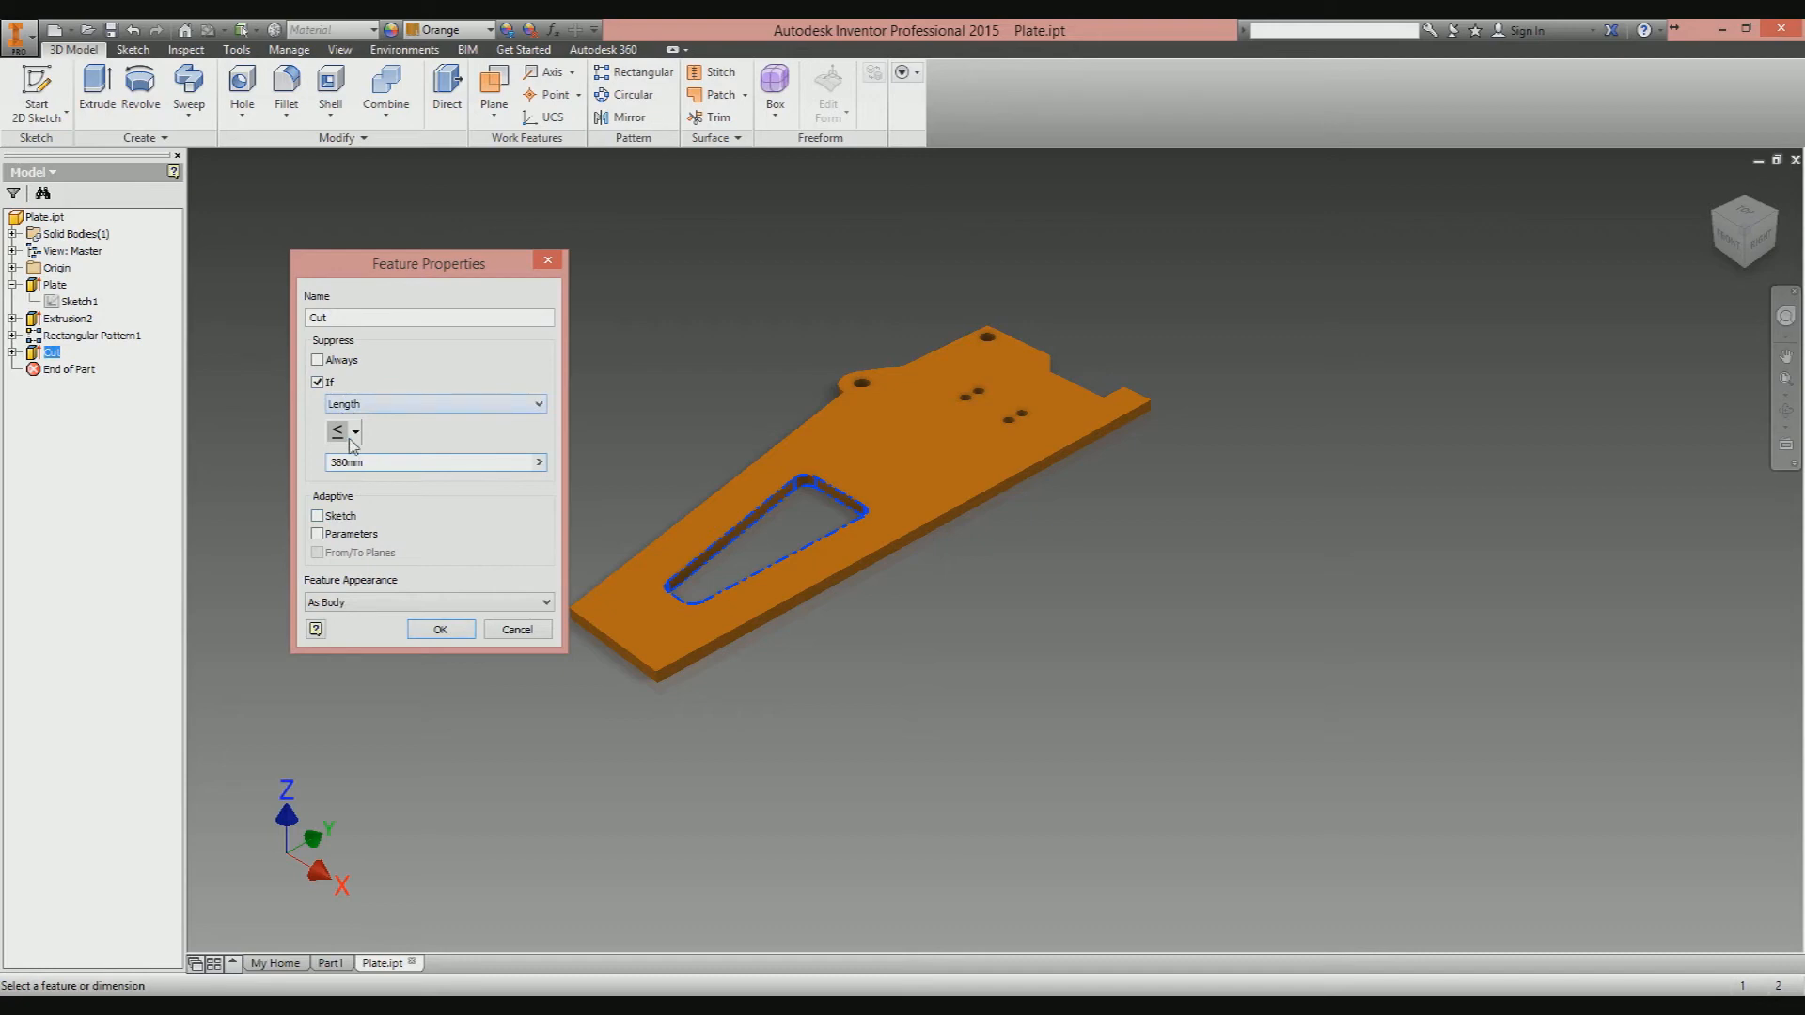
left_click(440, 629)
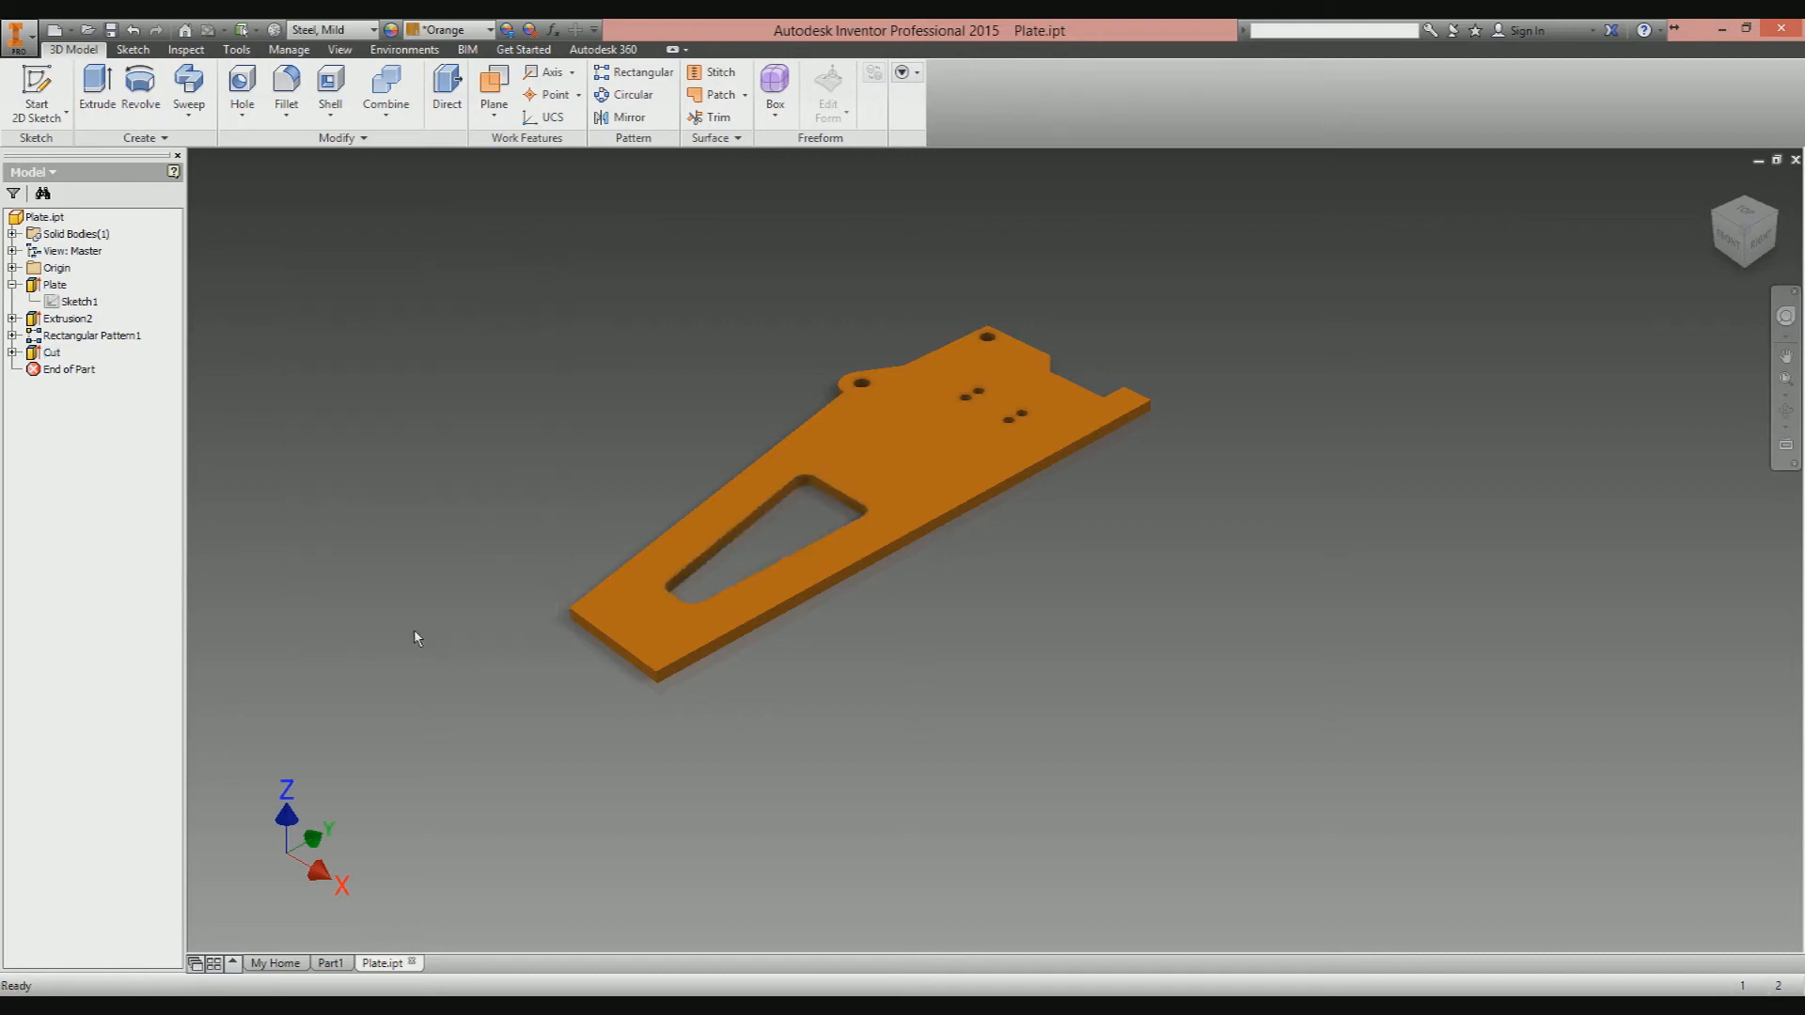
In the Parameters table, change Length from 400 through 385 to 370 mm.
left_click(77, 301)
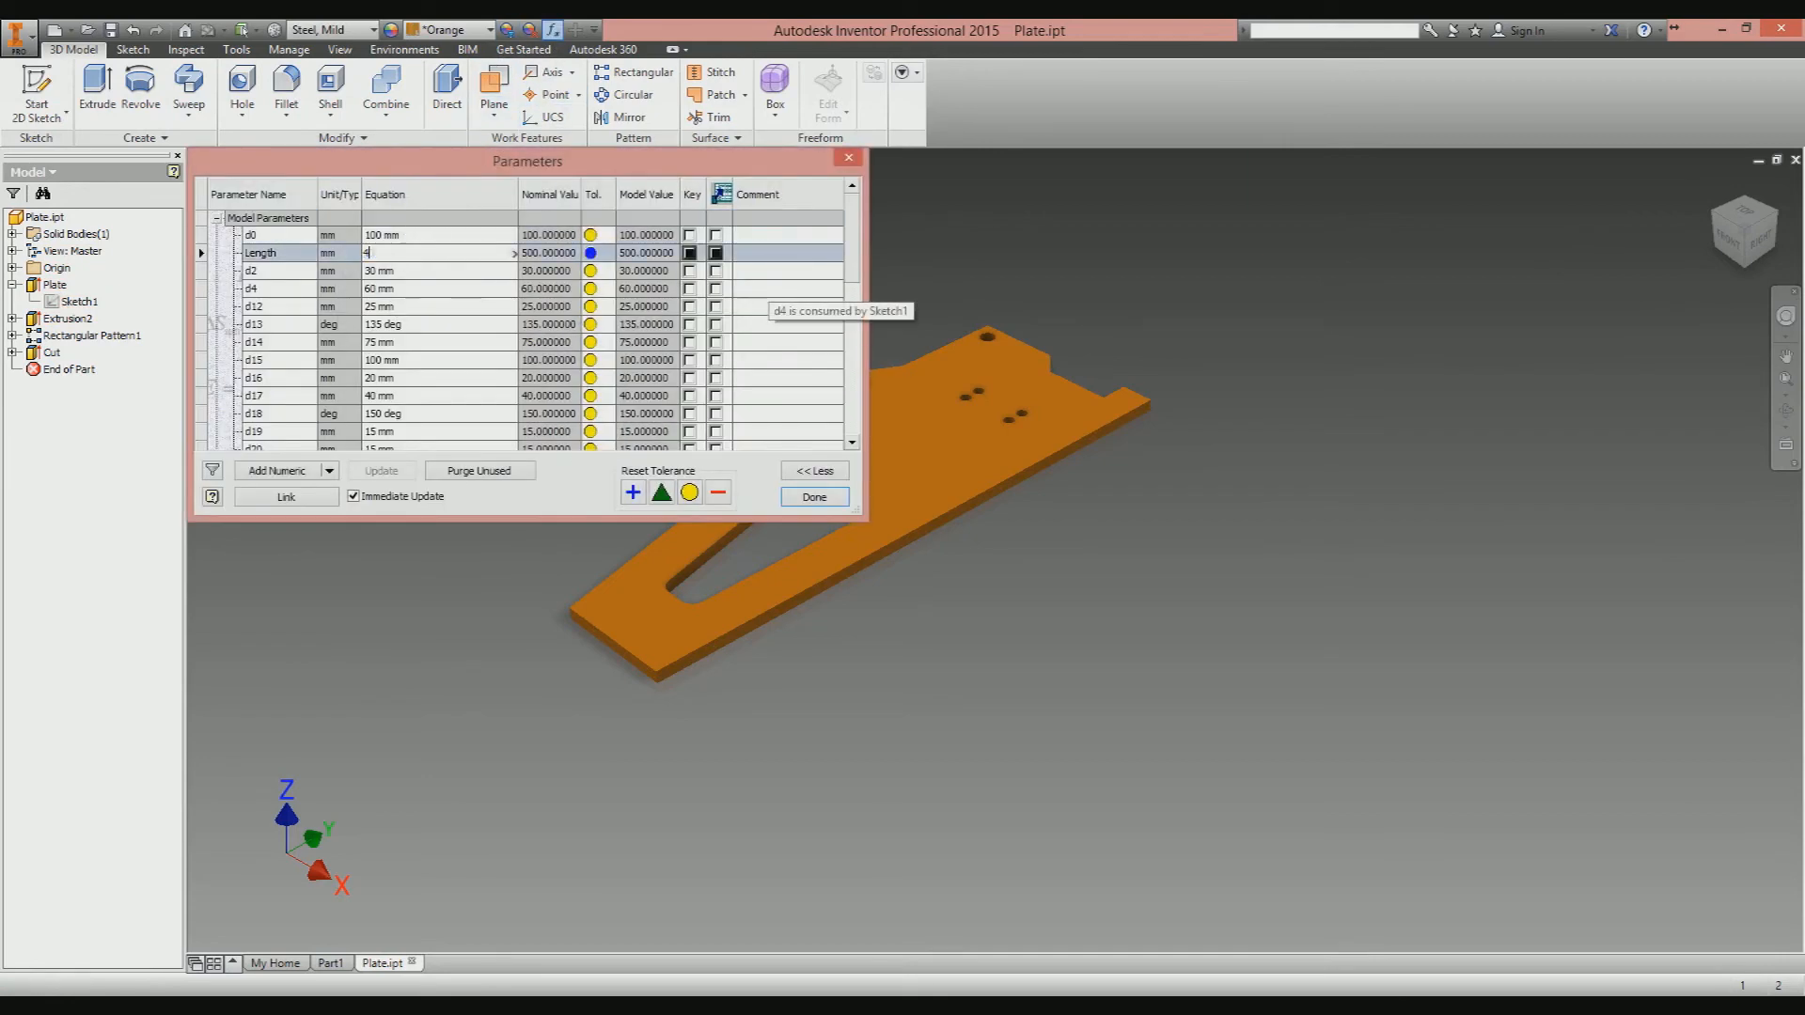
type("400 mm")
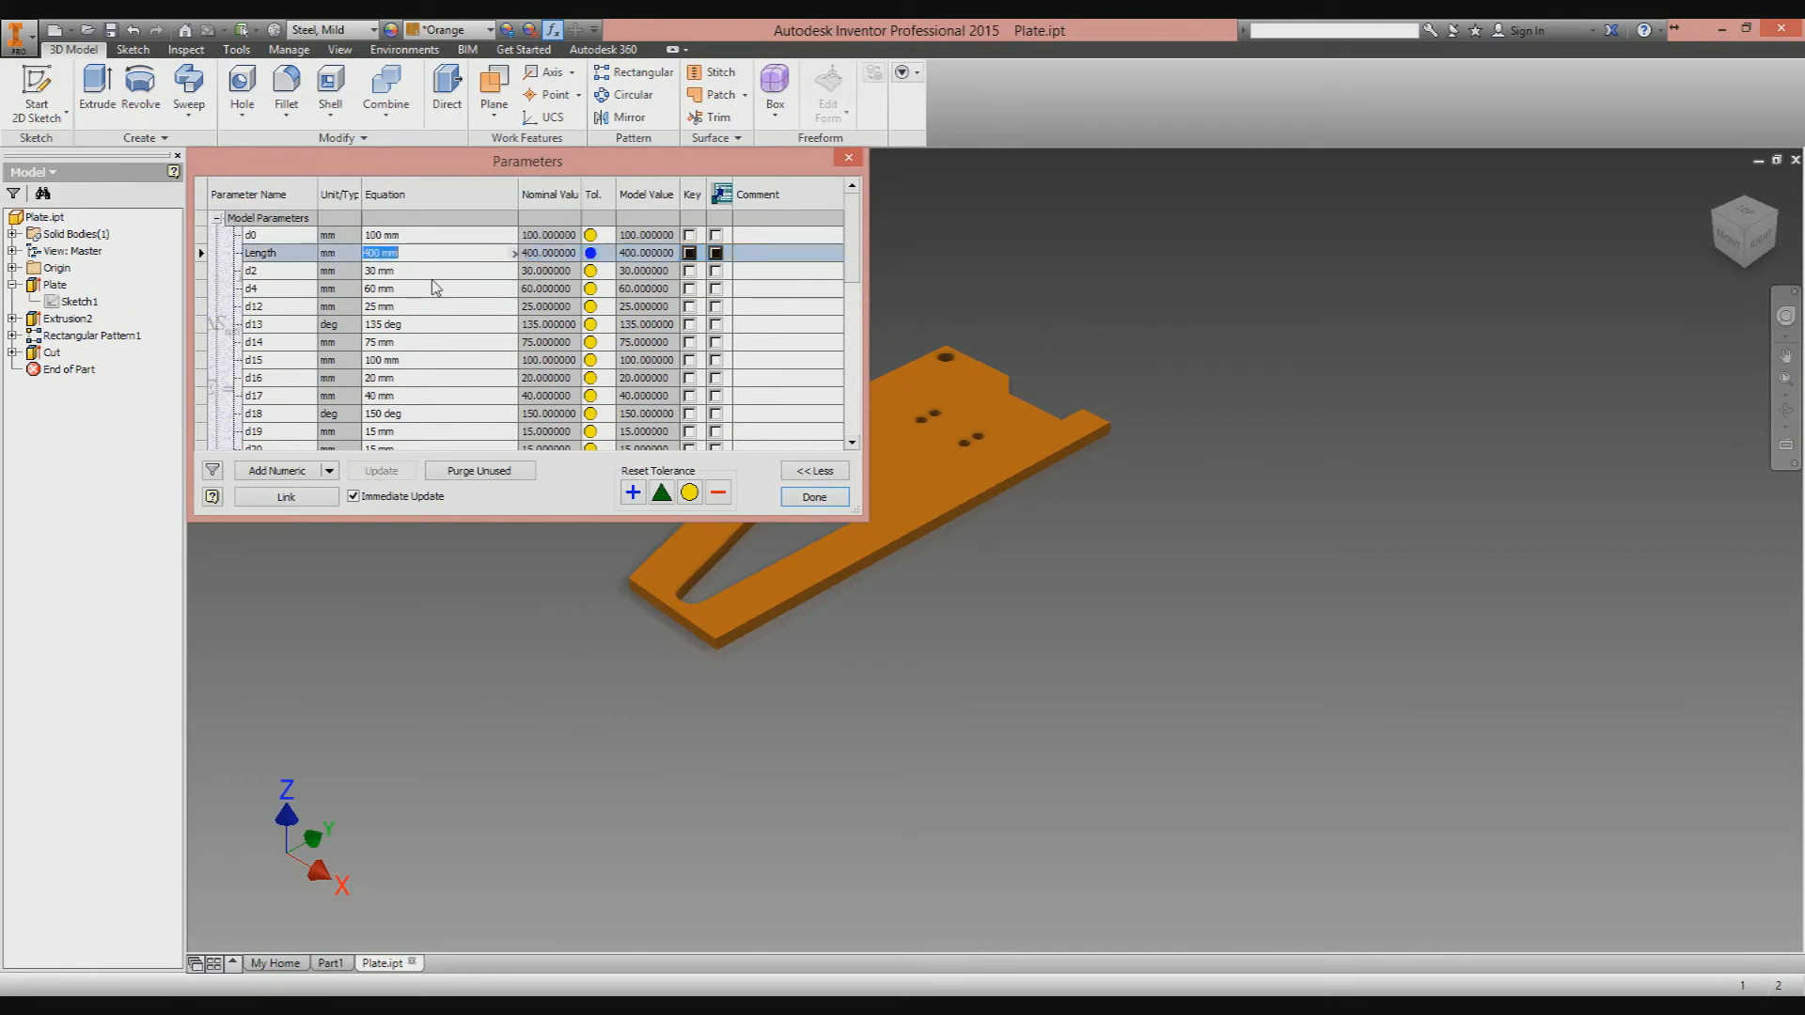
type("385")
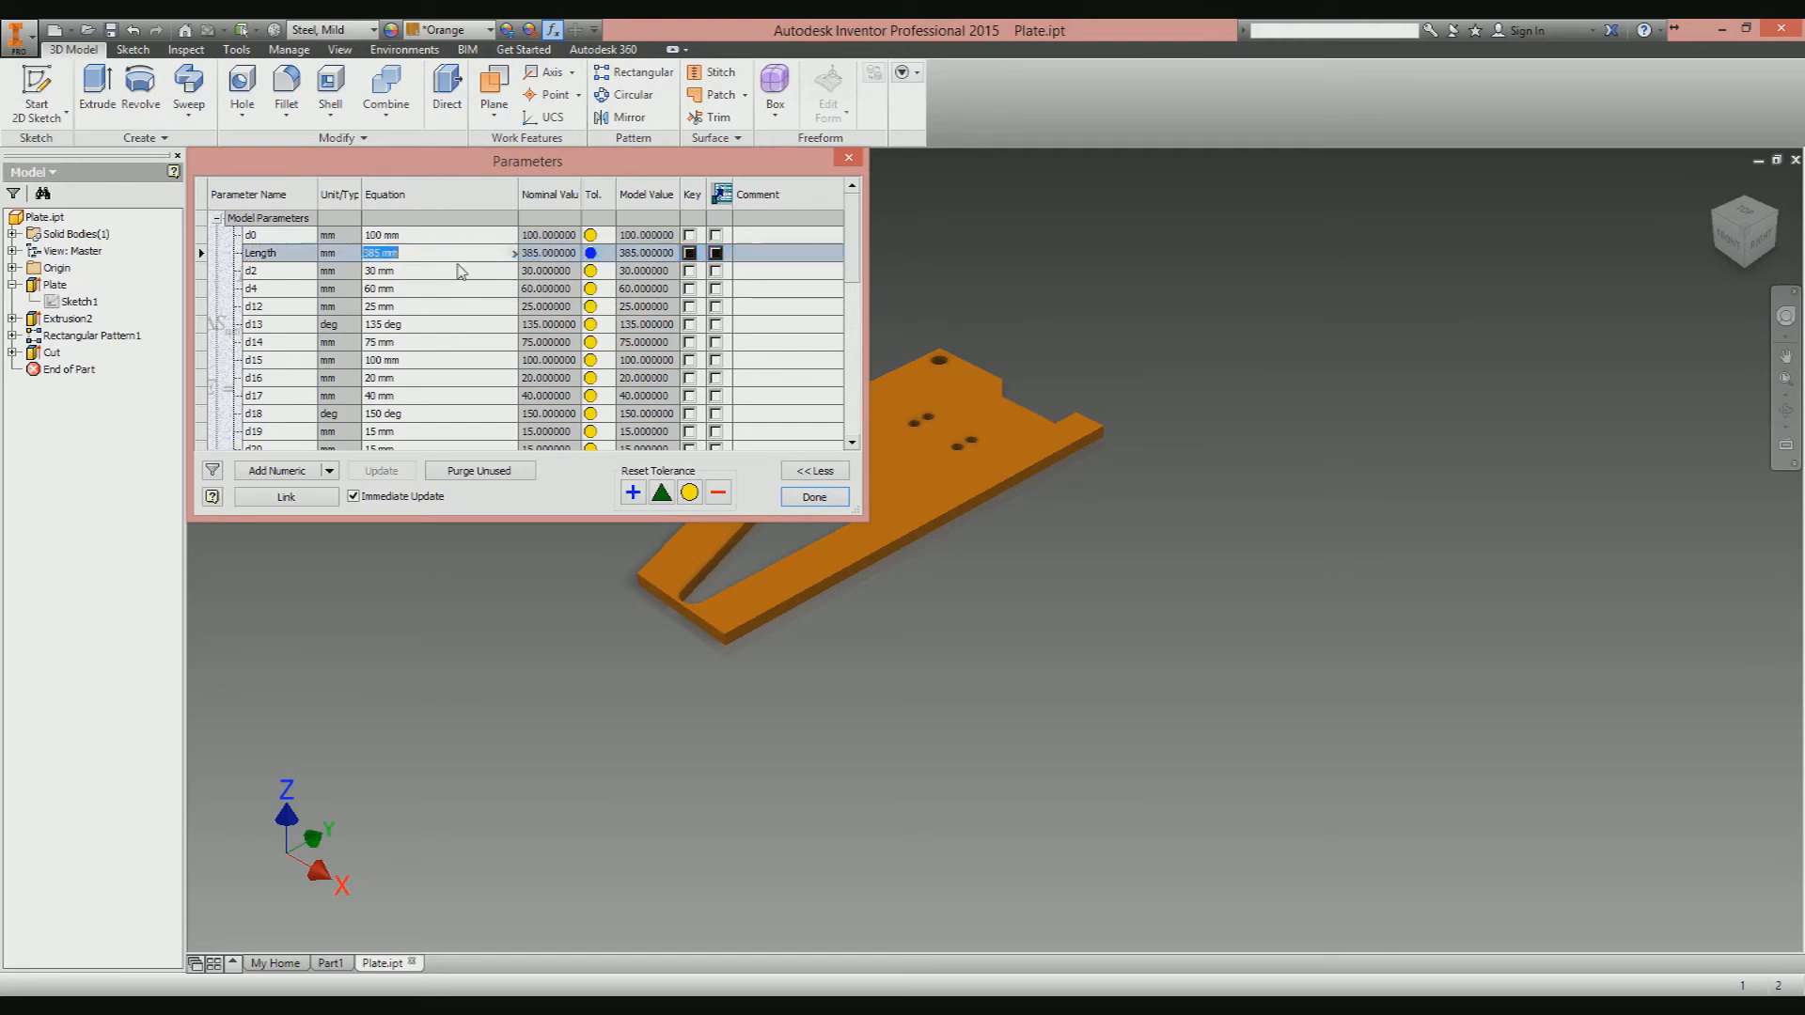
type("370 mm")
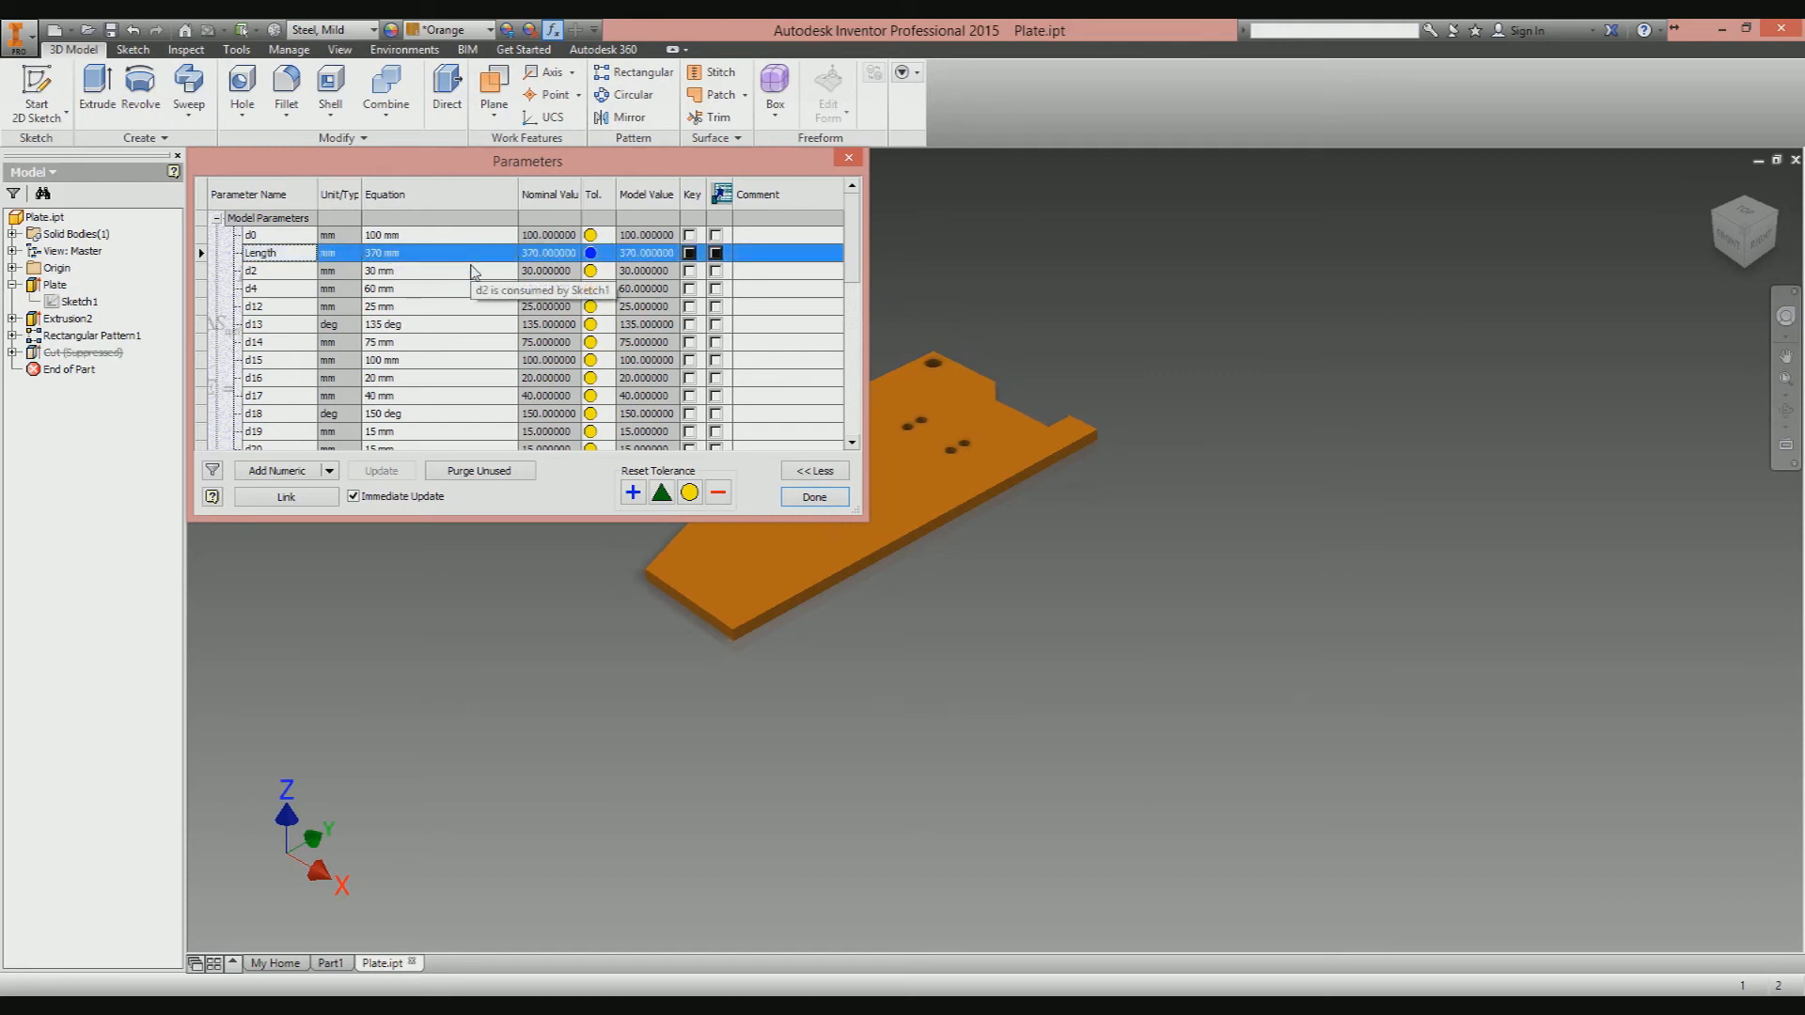
mouse_move(303, 355)
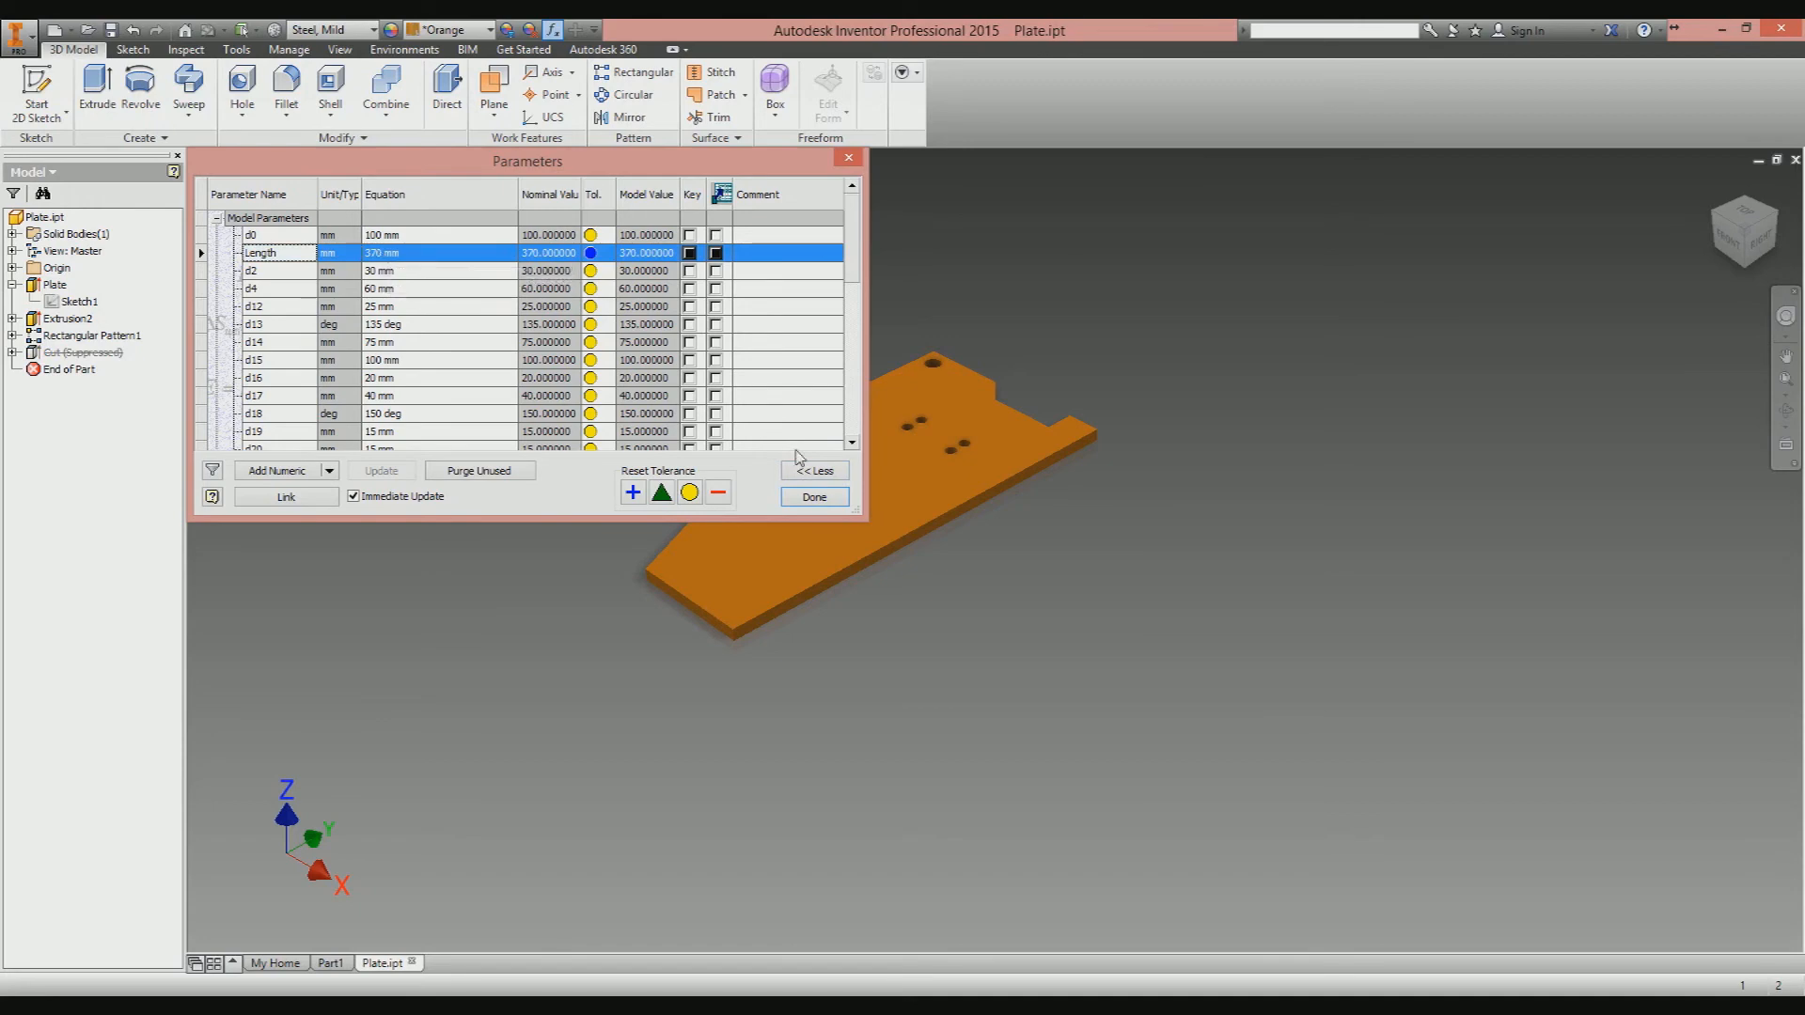
left_click(814, 497)
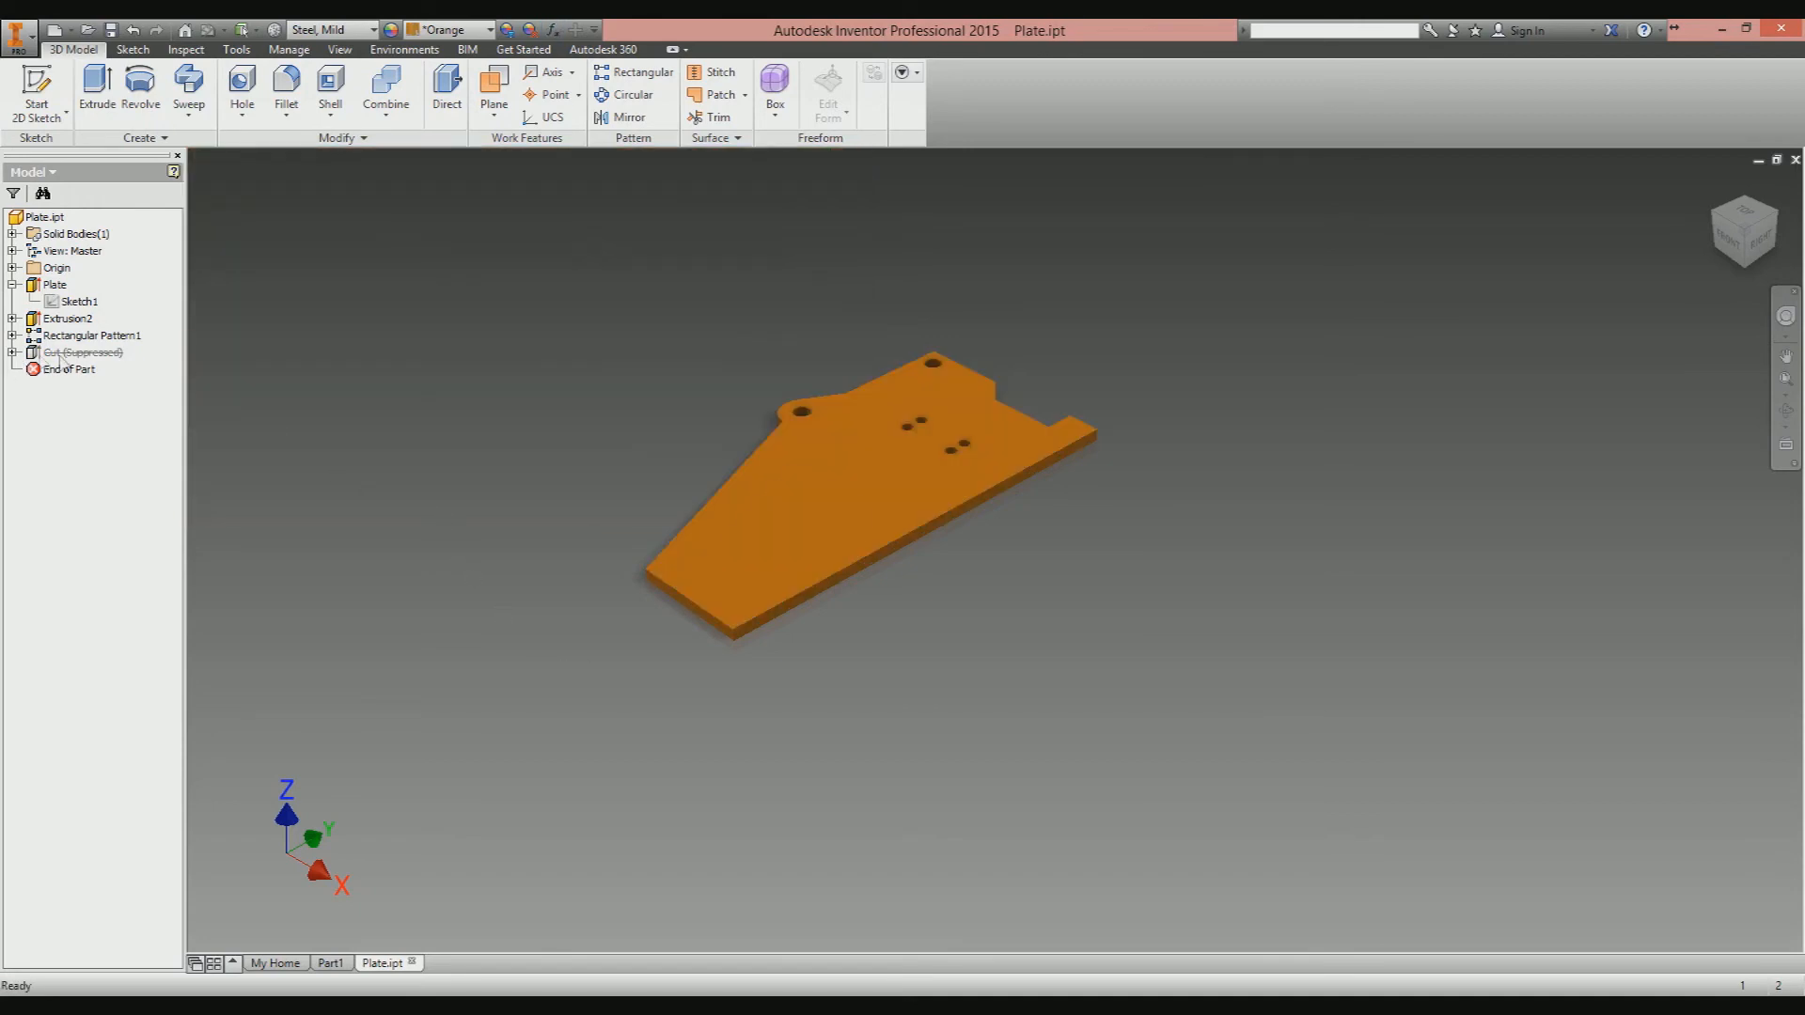
left_click(73, 352)
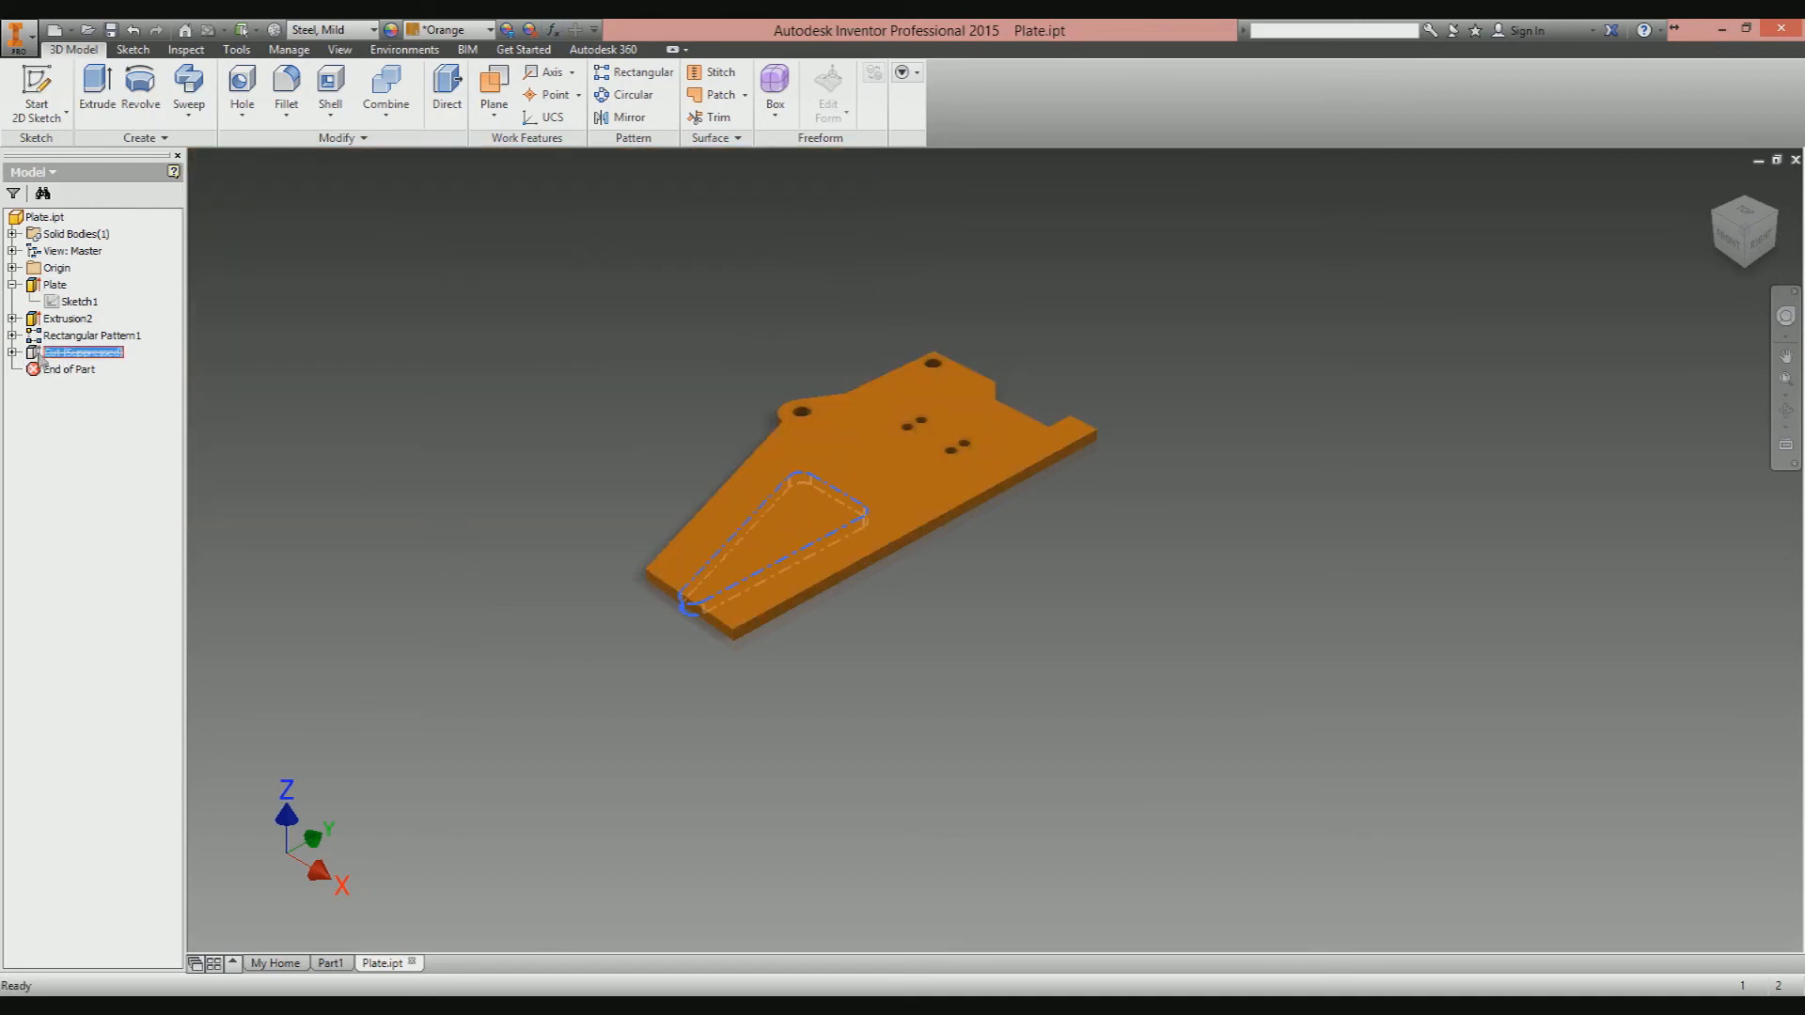
double_click(65, 352)
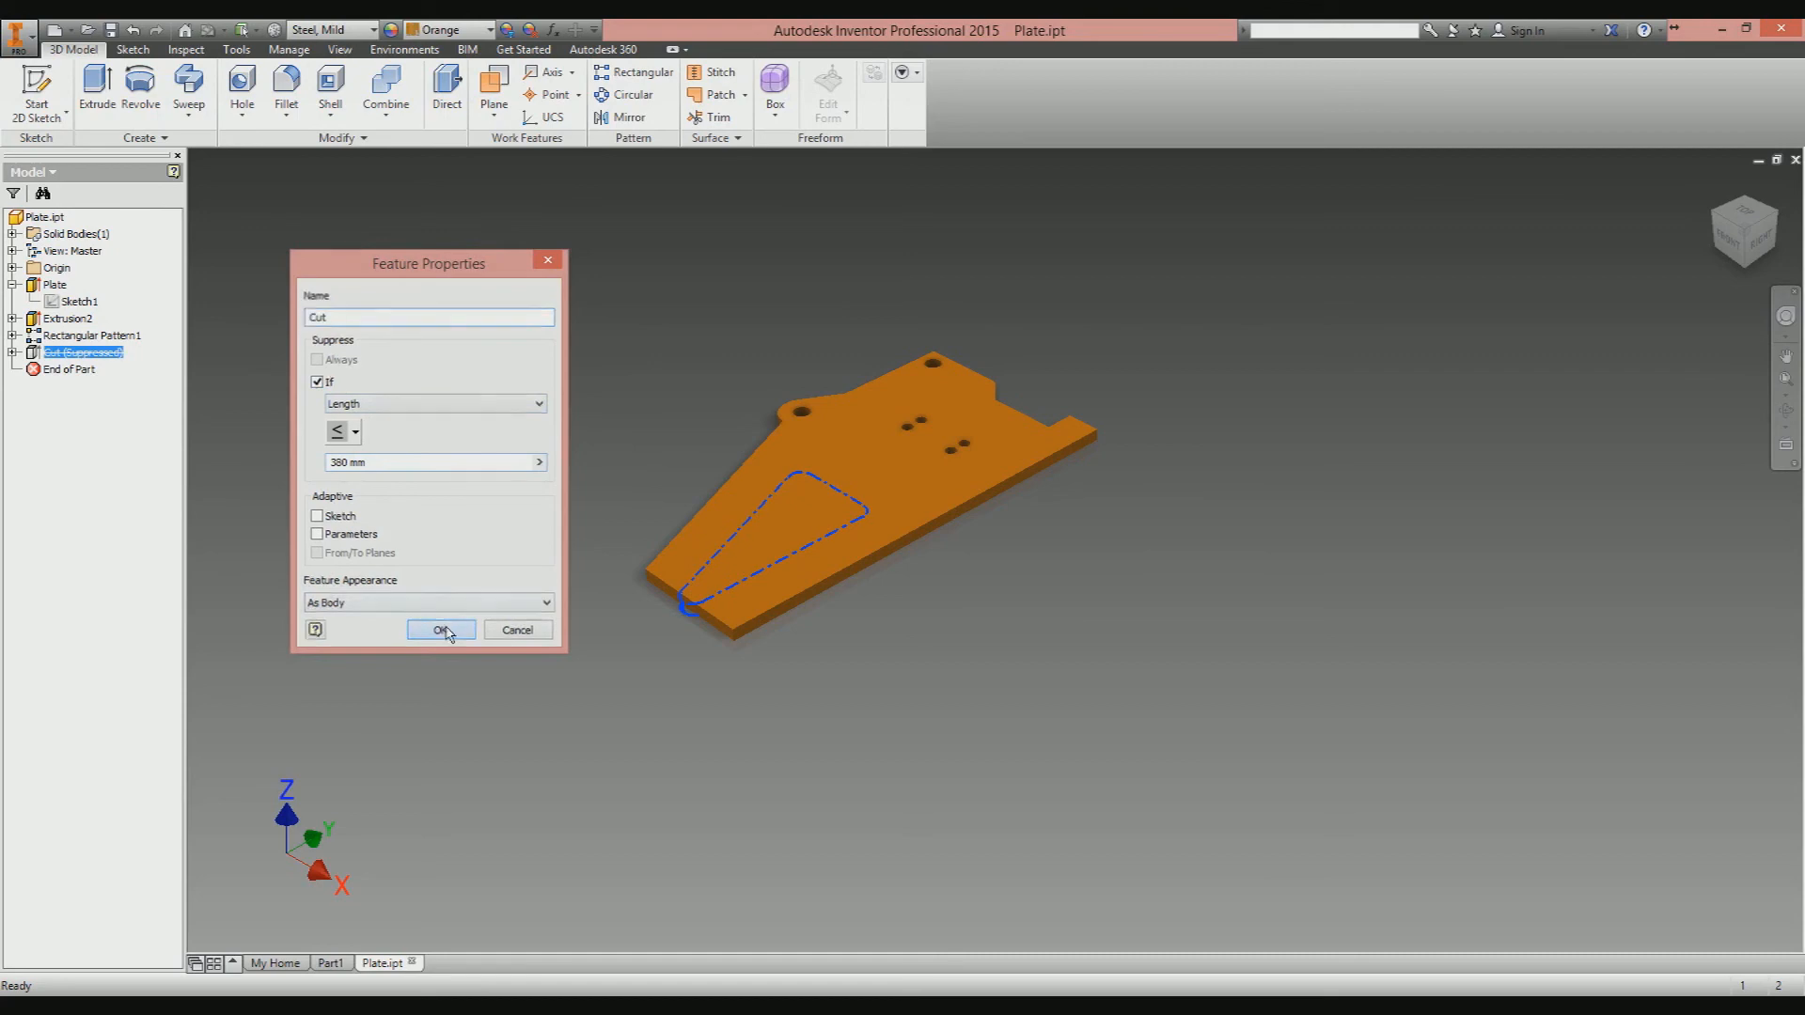
left_click(440, 630)
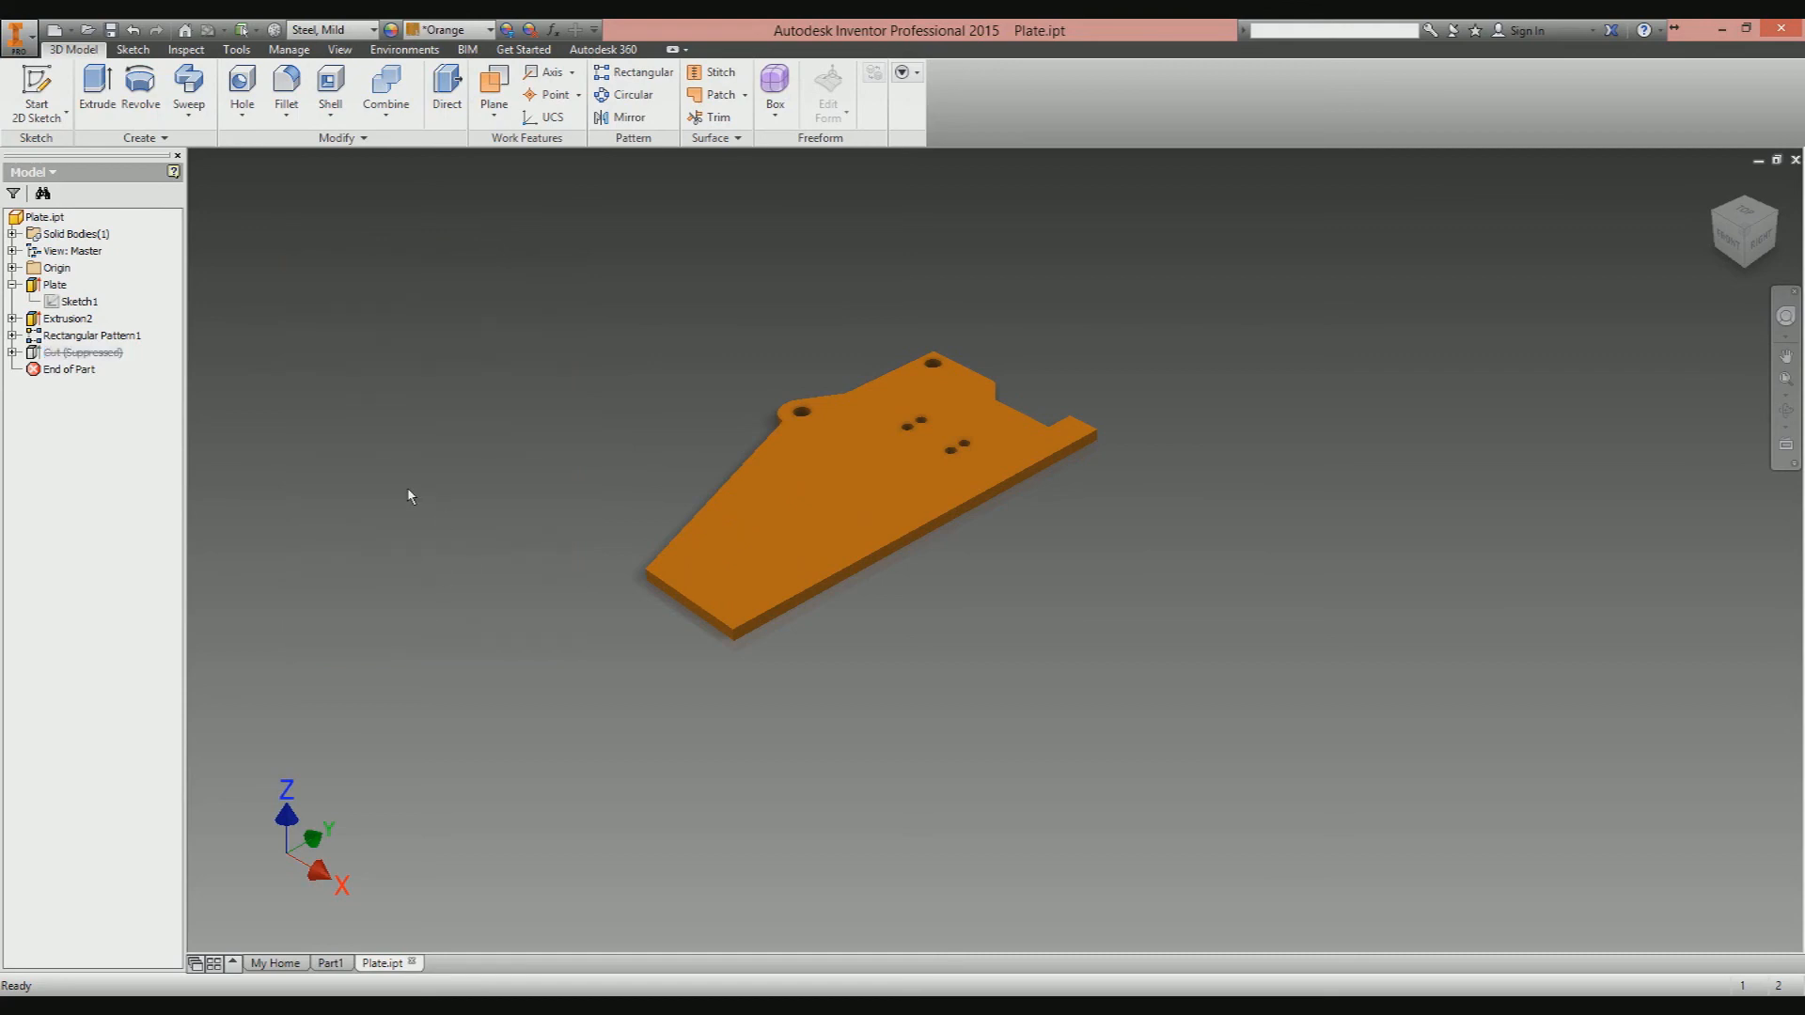
mouse_move(400, 534)
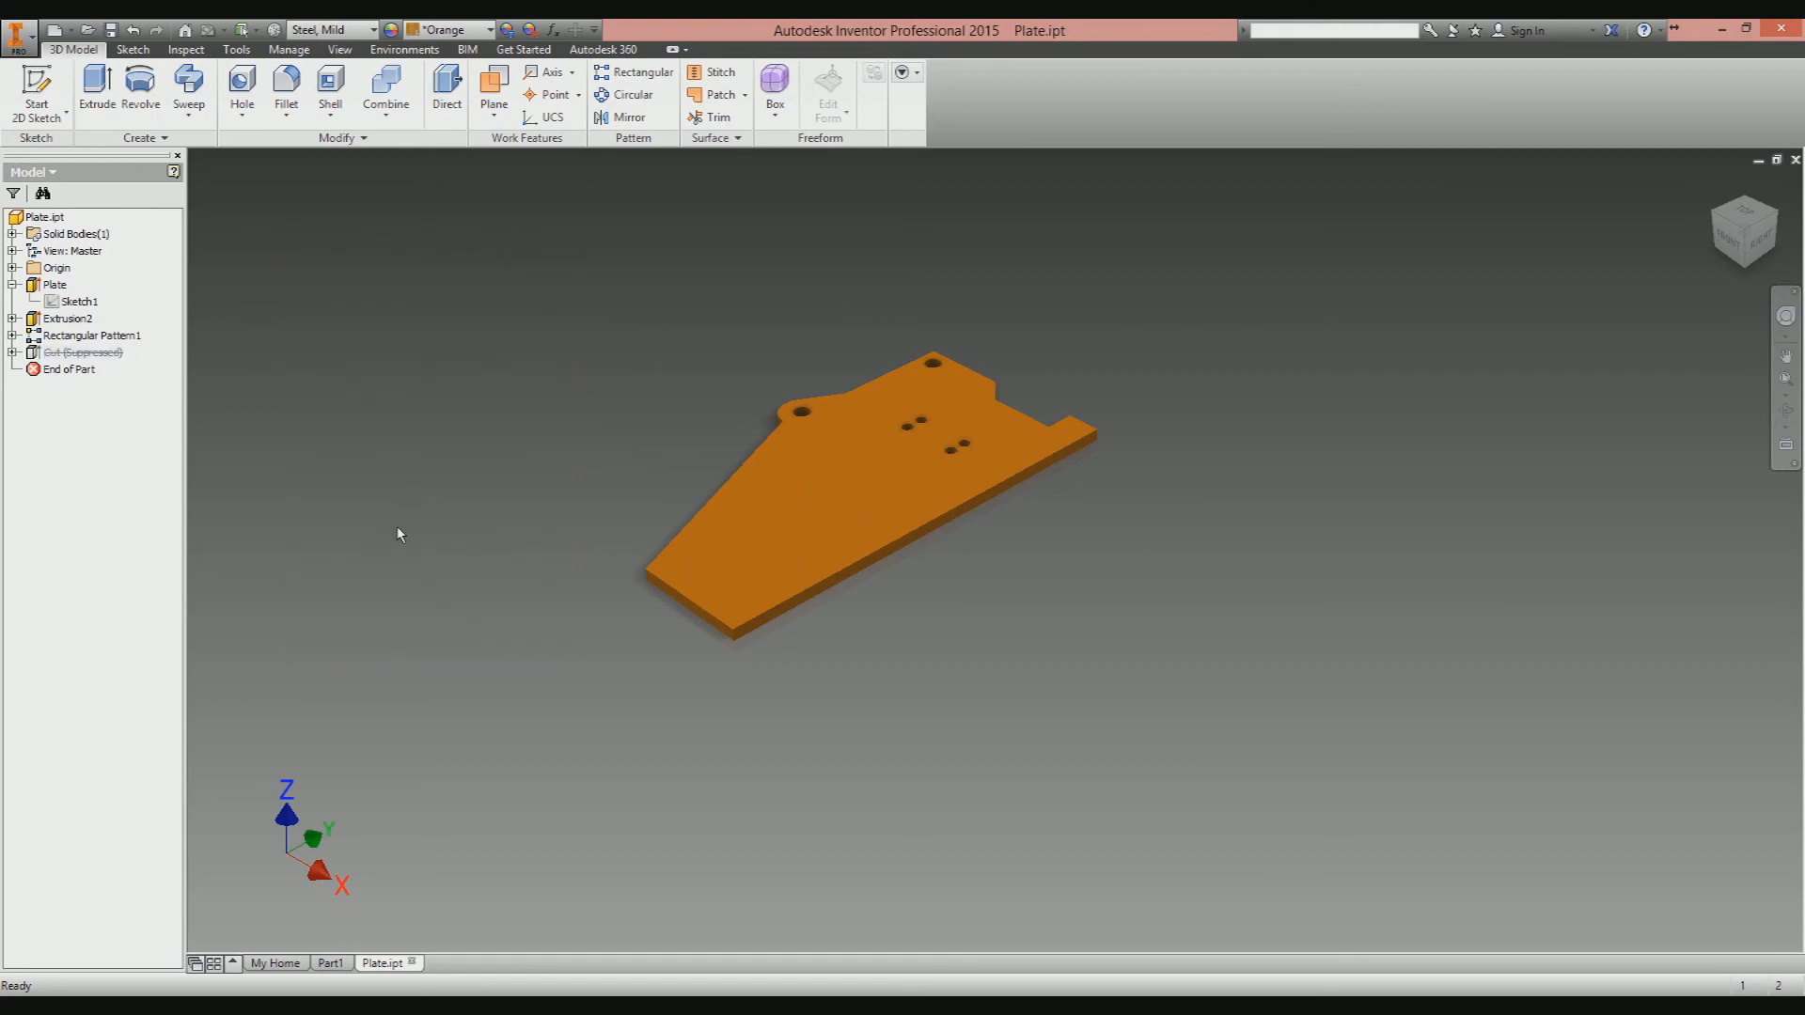